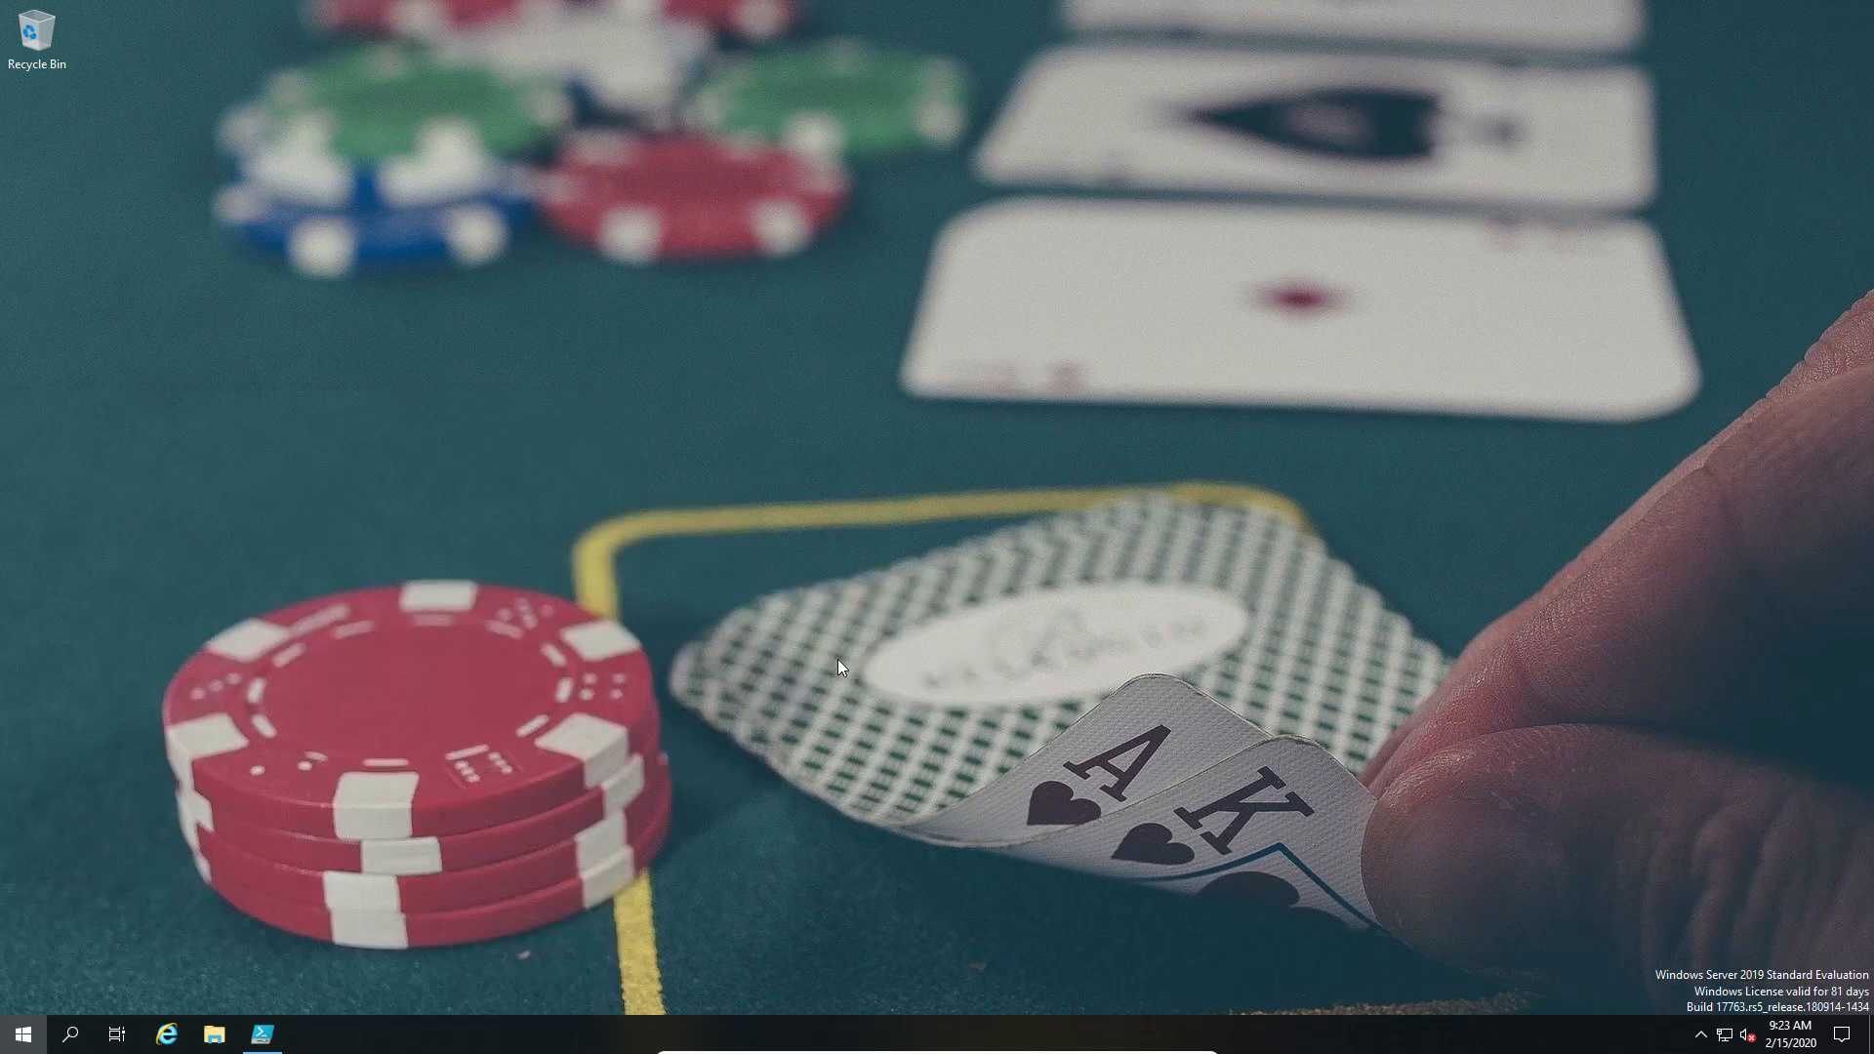
- Launch PowerShell ISE from the taskbar with the IIS/dotnet install script loaded
left_click(262, 1035)
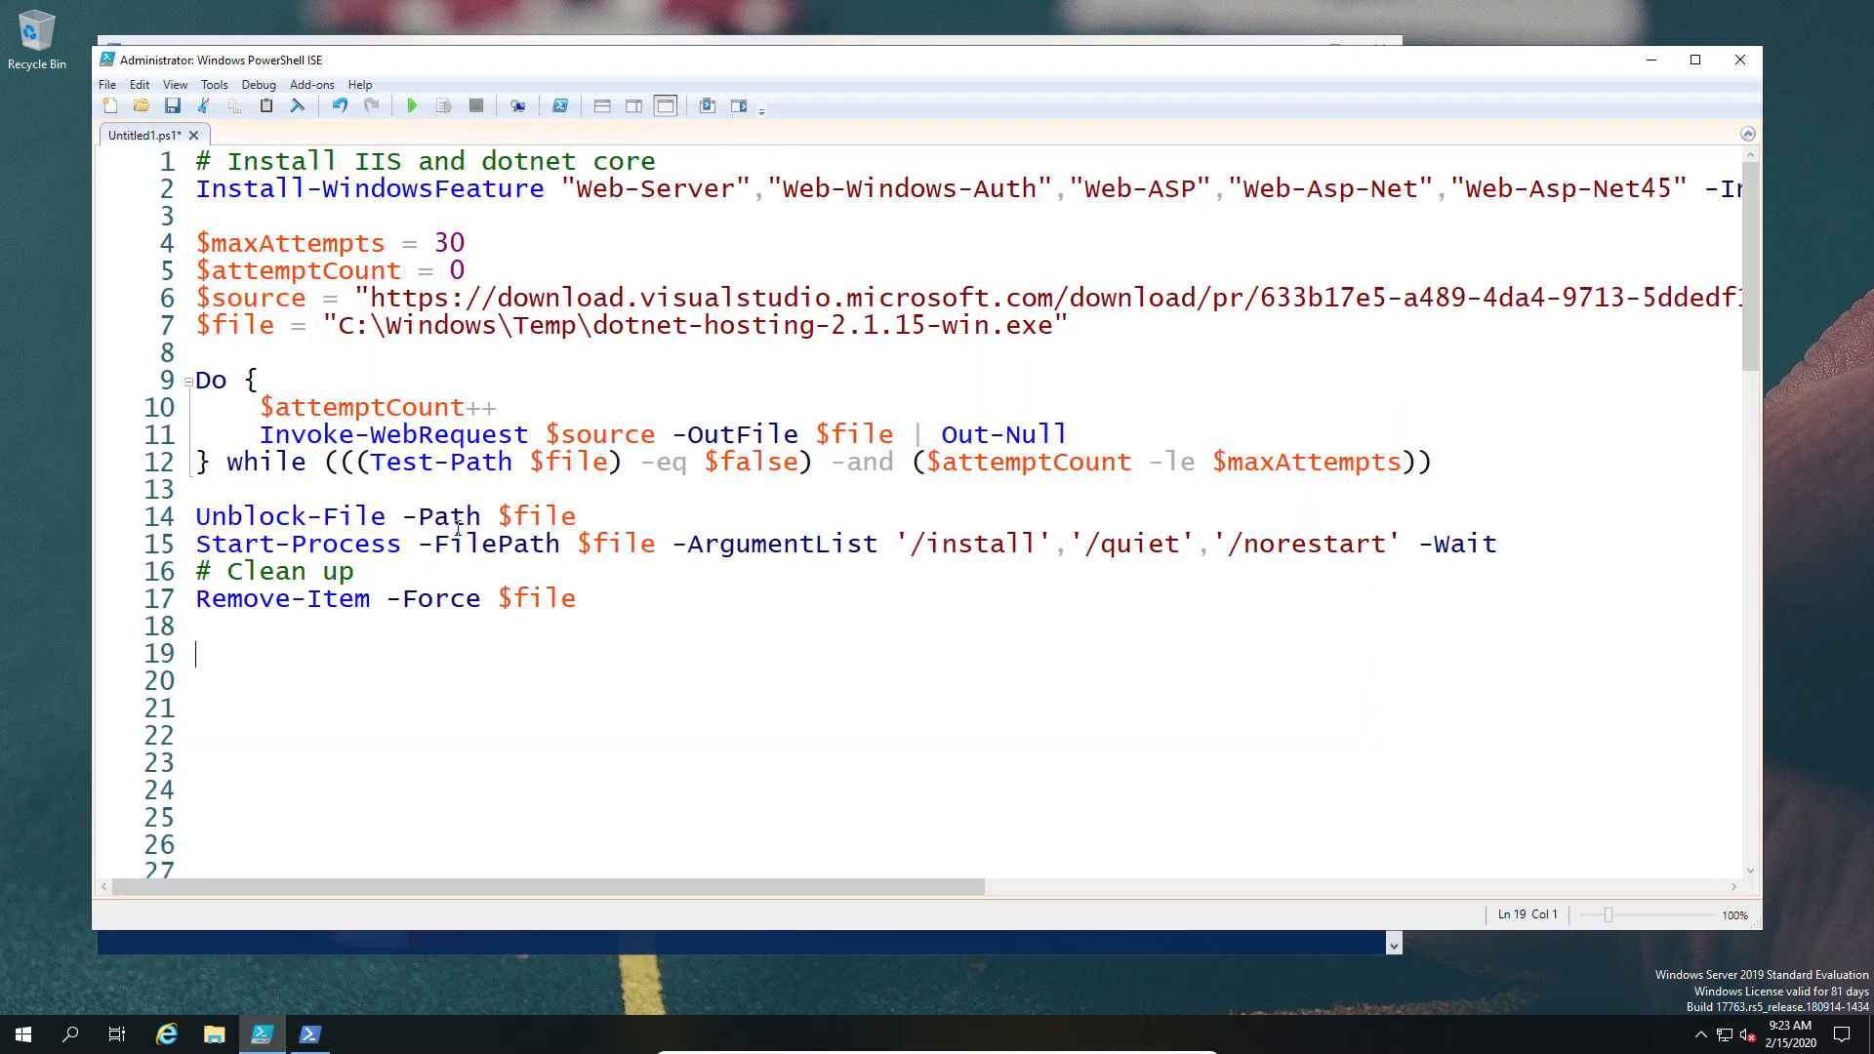
- Select the whole install script with Ctrl+A to run it in a console
key("ctrl+a")
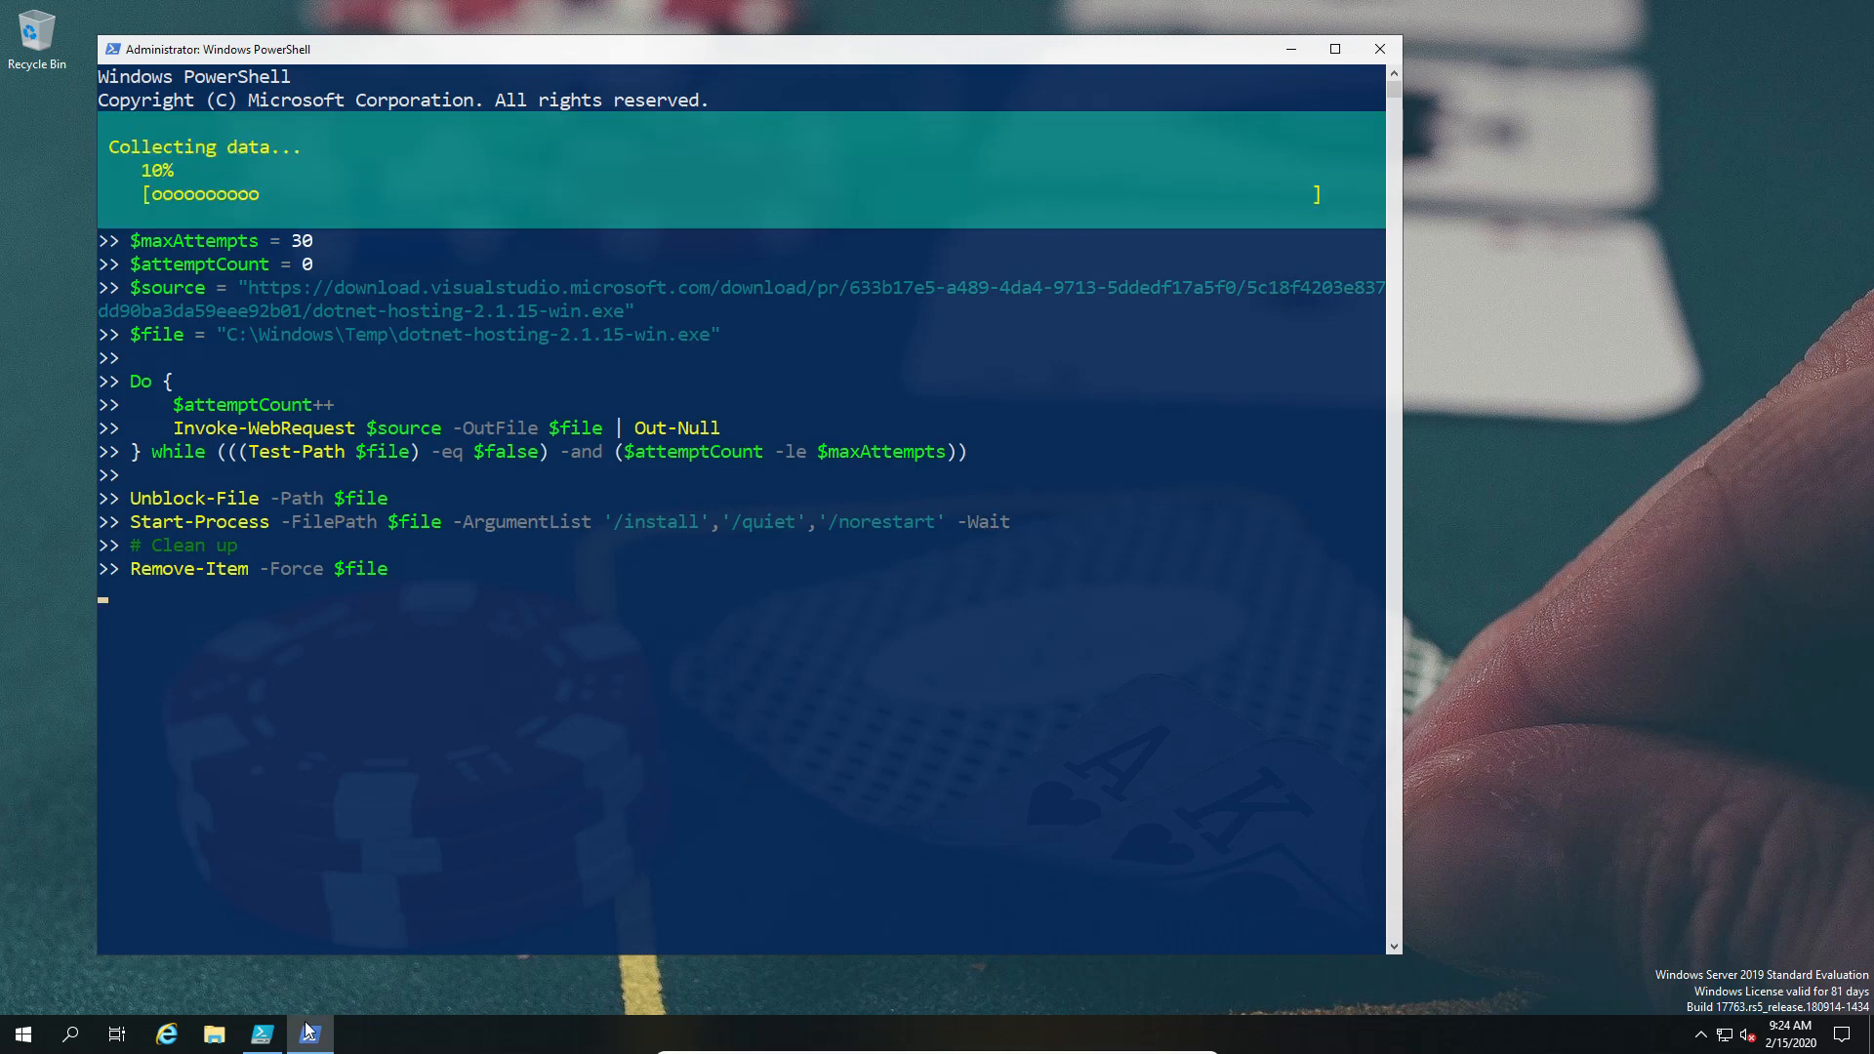
left_click(308, 1035)
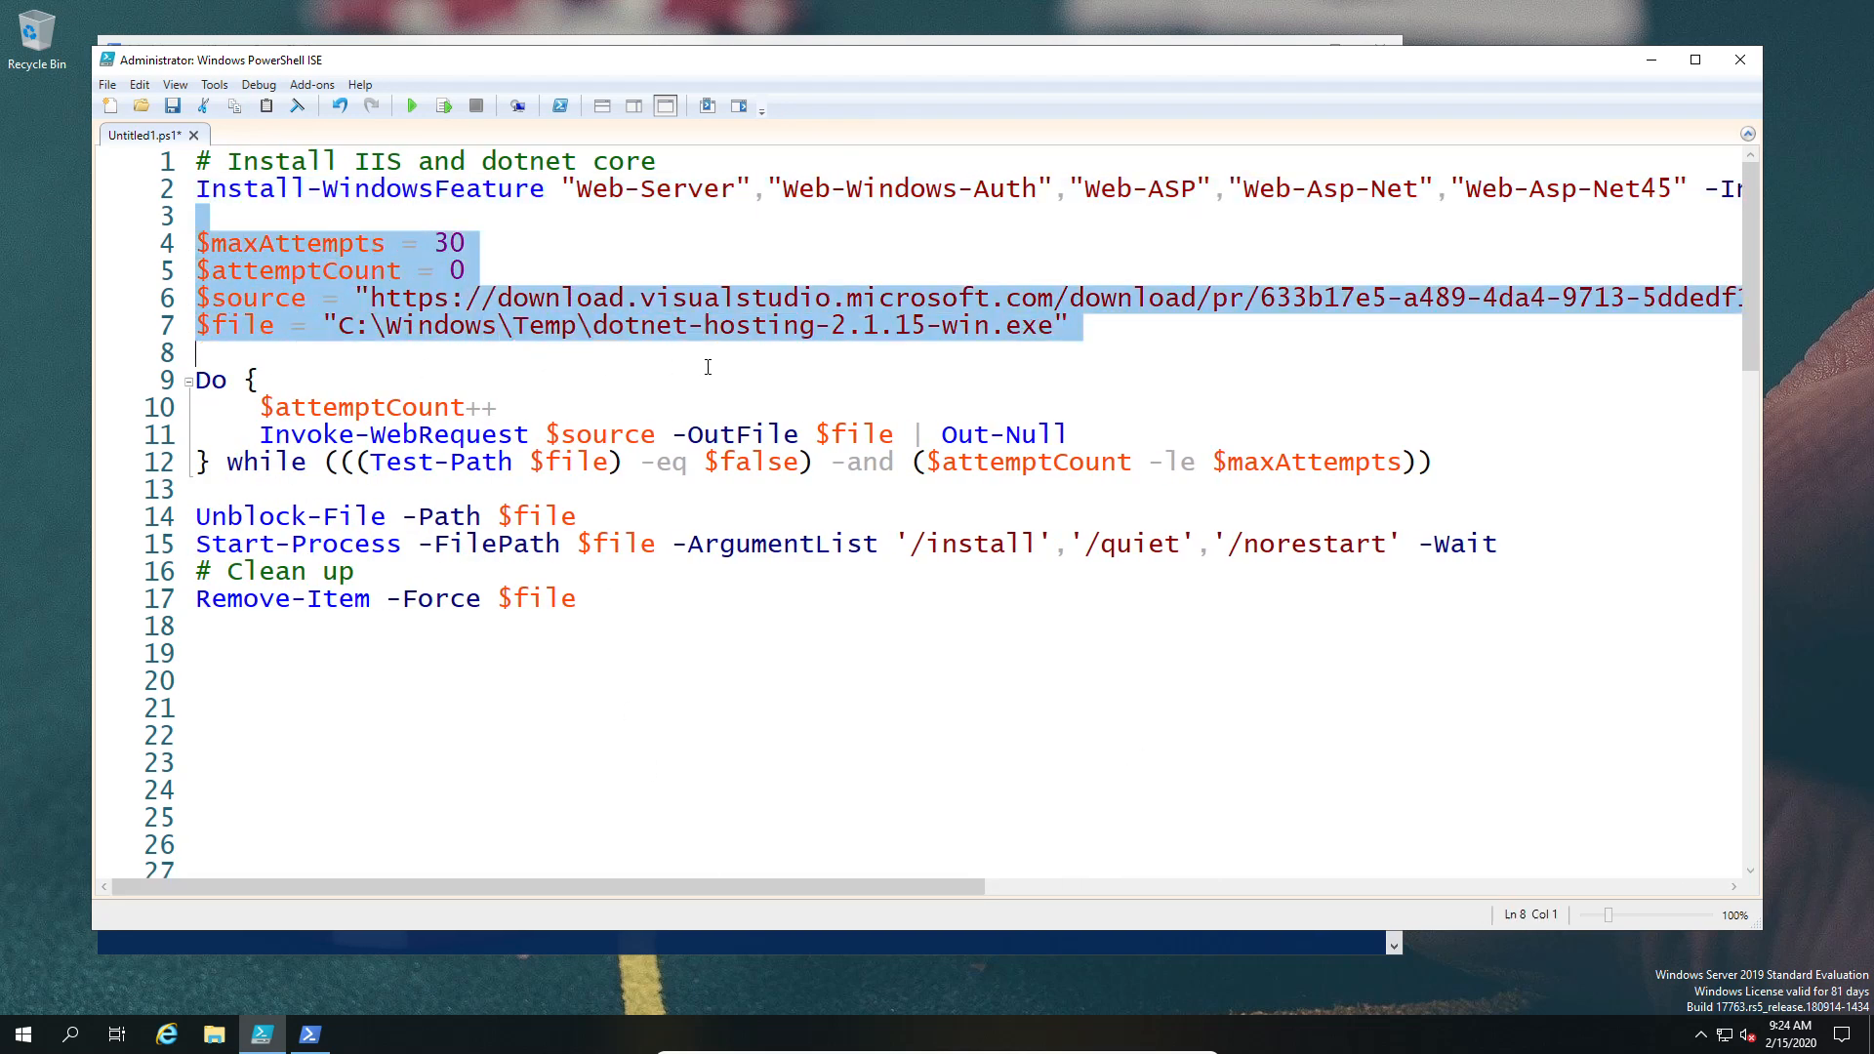
- Review the download retry loop, then the unblock, install and cleanup lines of the module script
left_click(220, 380)
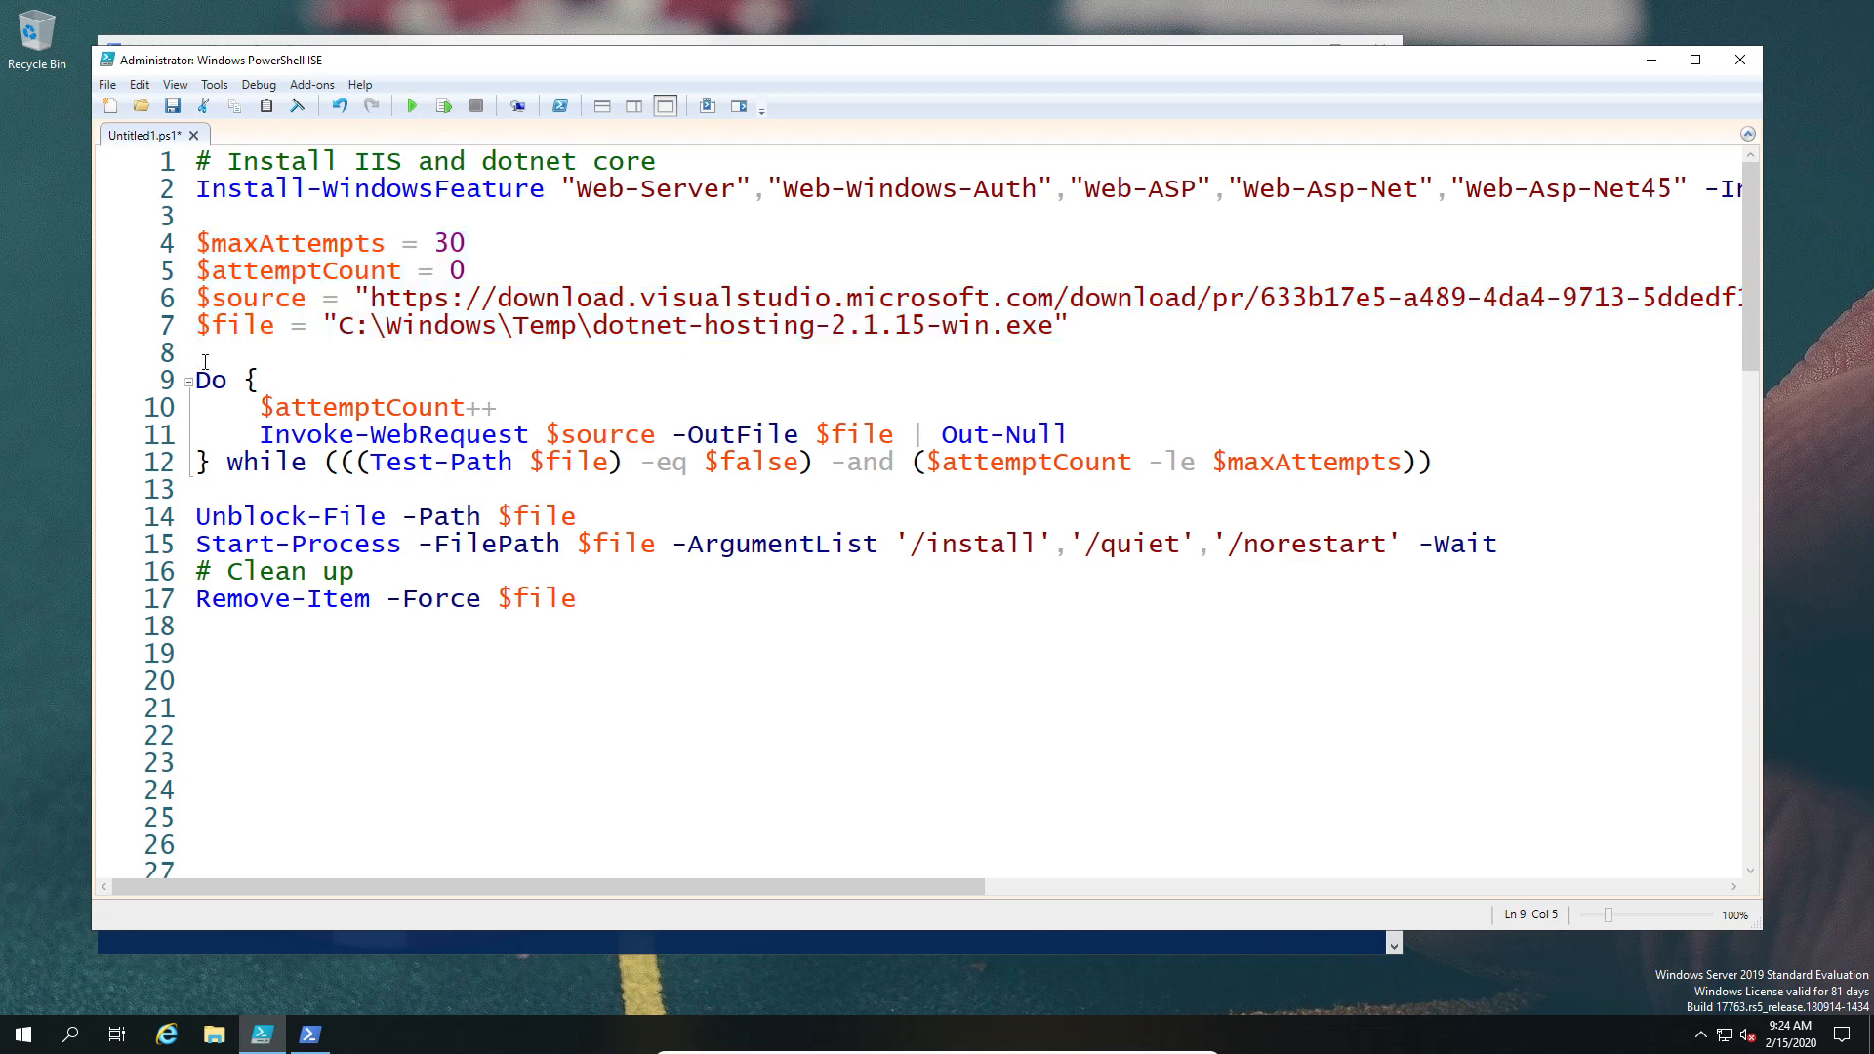
left_click_drag(201, 353, 1435, 463)
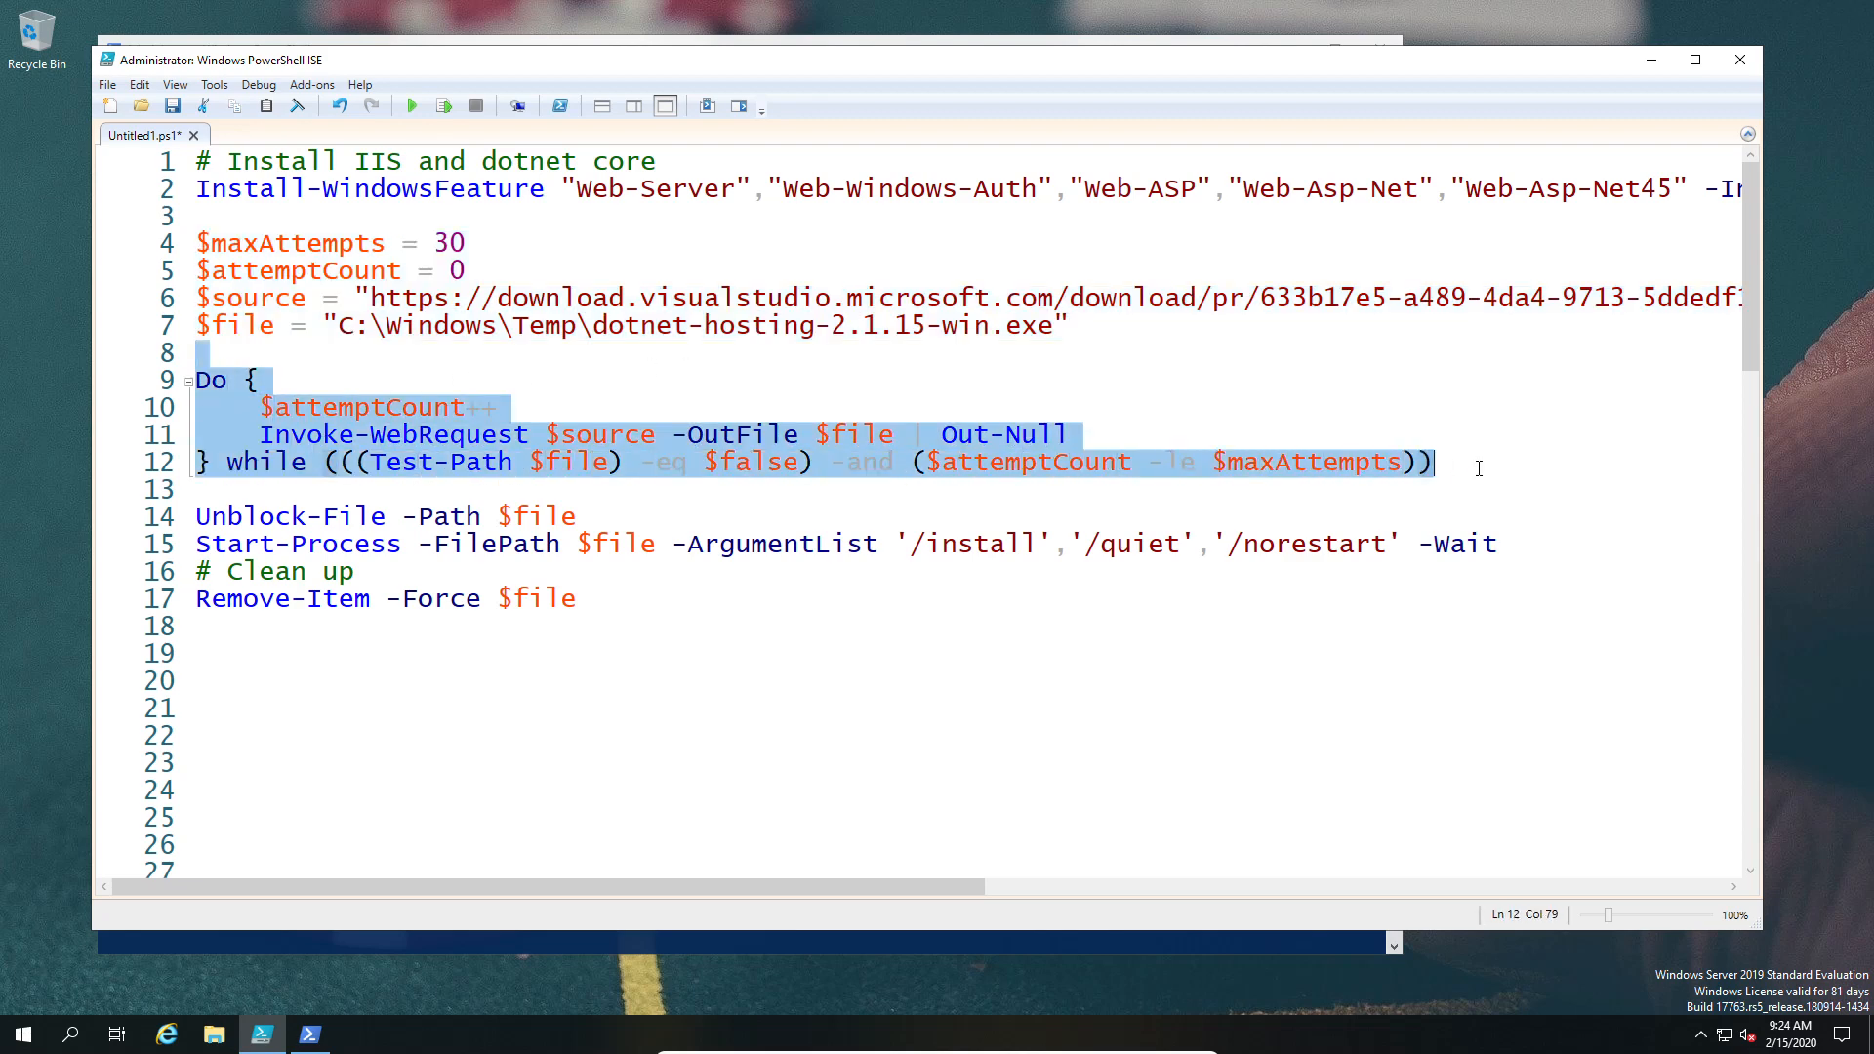
left_click(1439, 461)
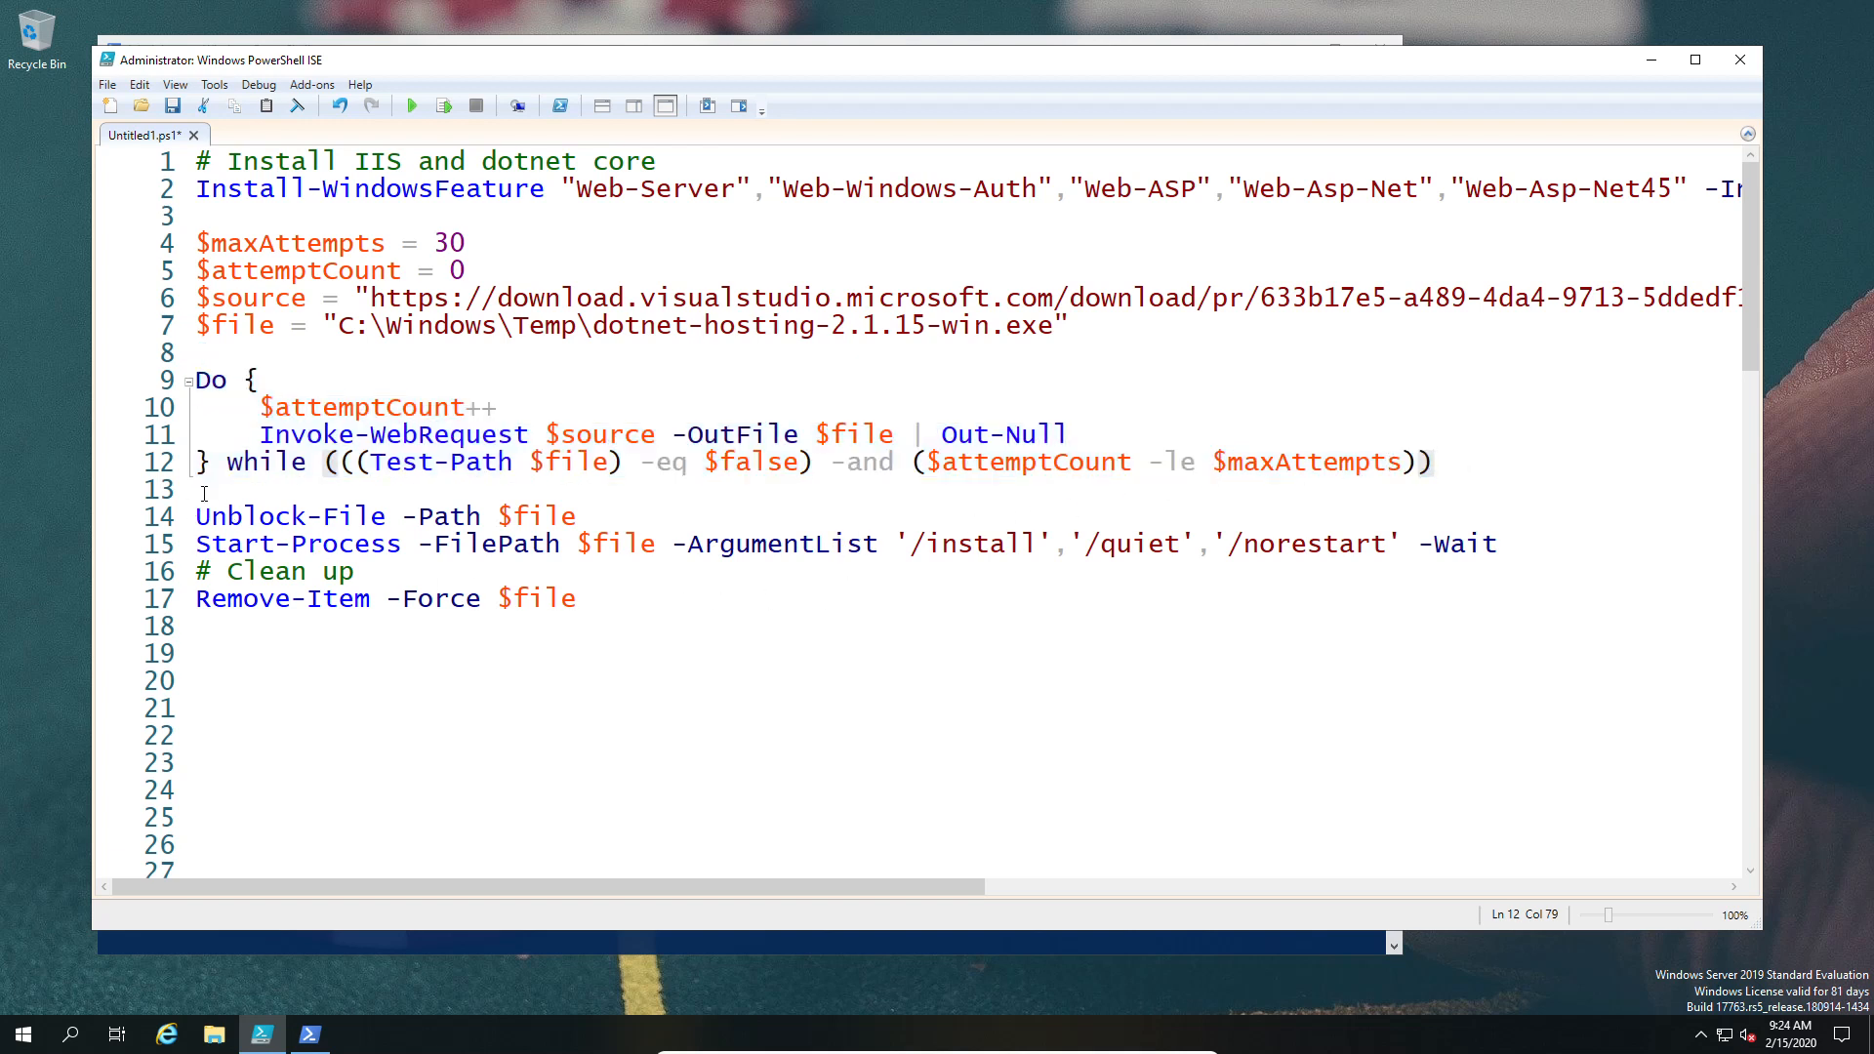
left_click_drag(203, 492, 574, 597)
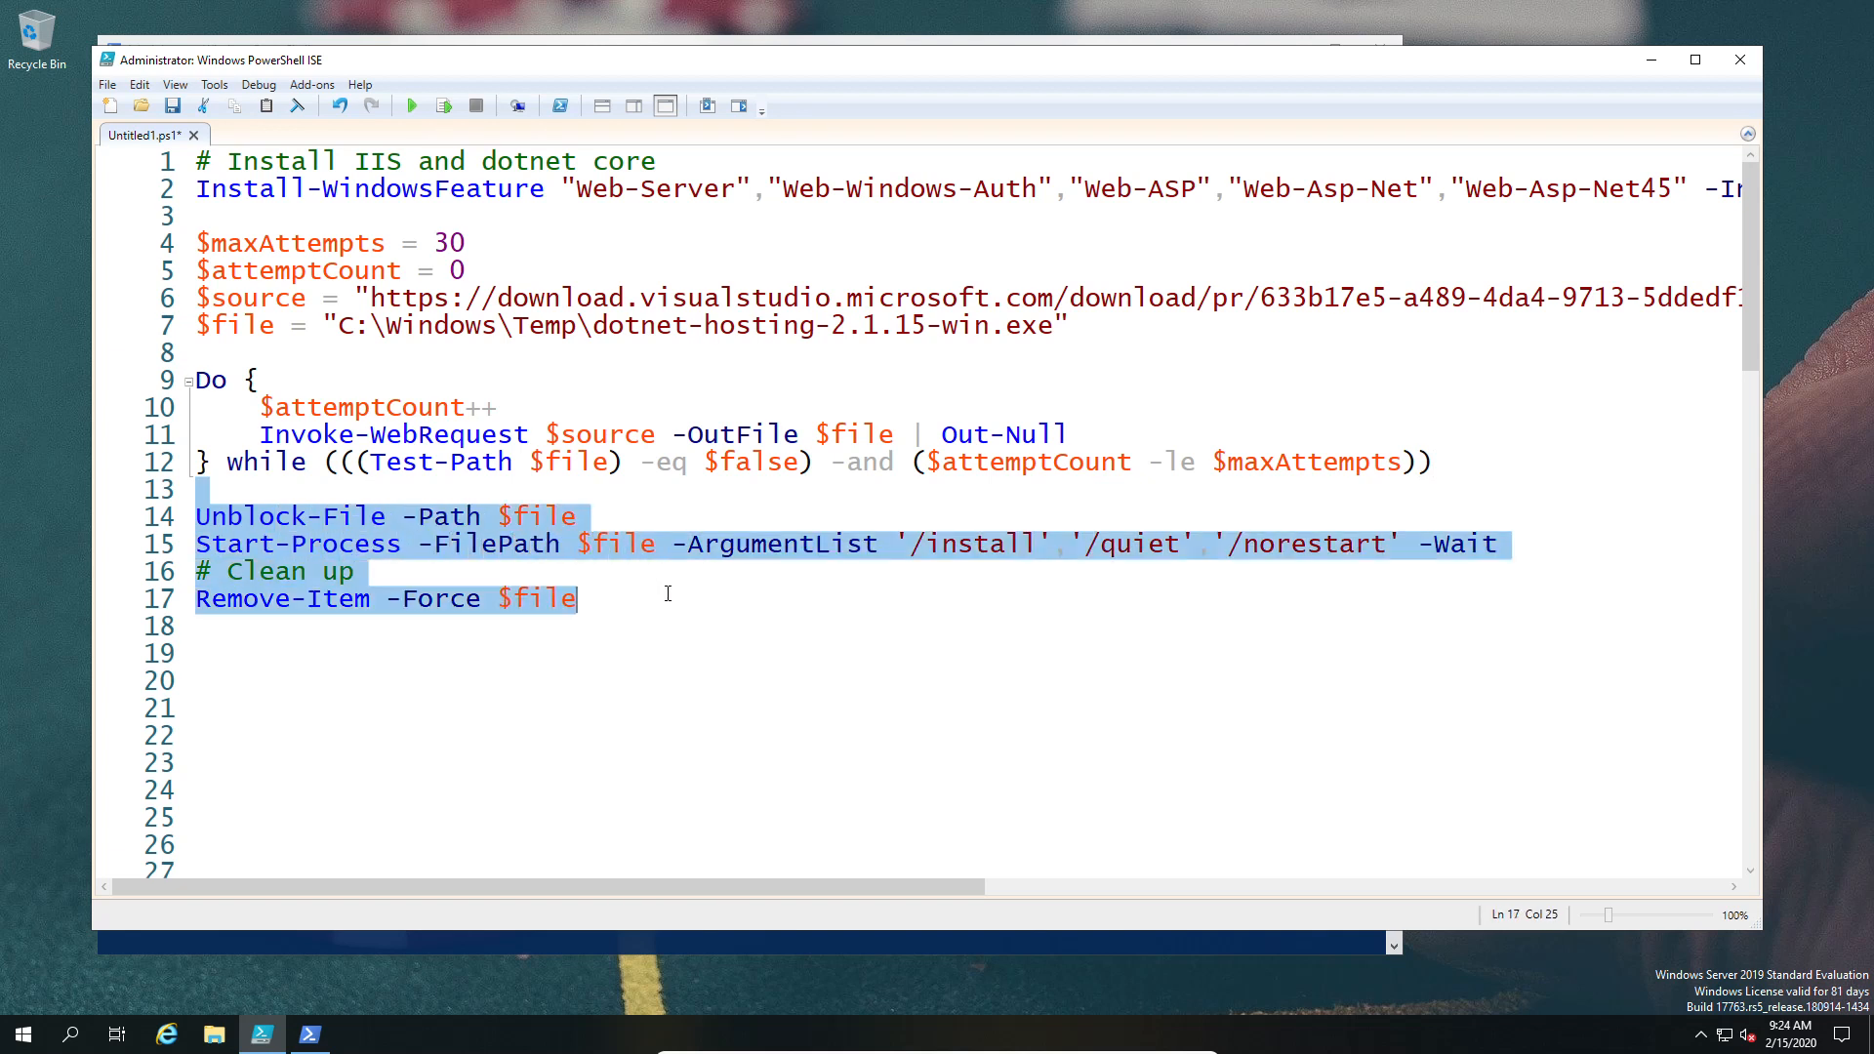
mouse_move(711, 672)
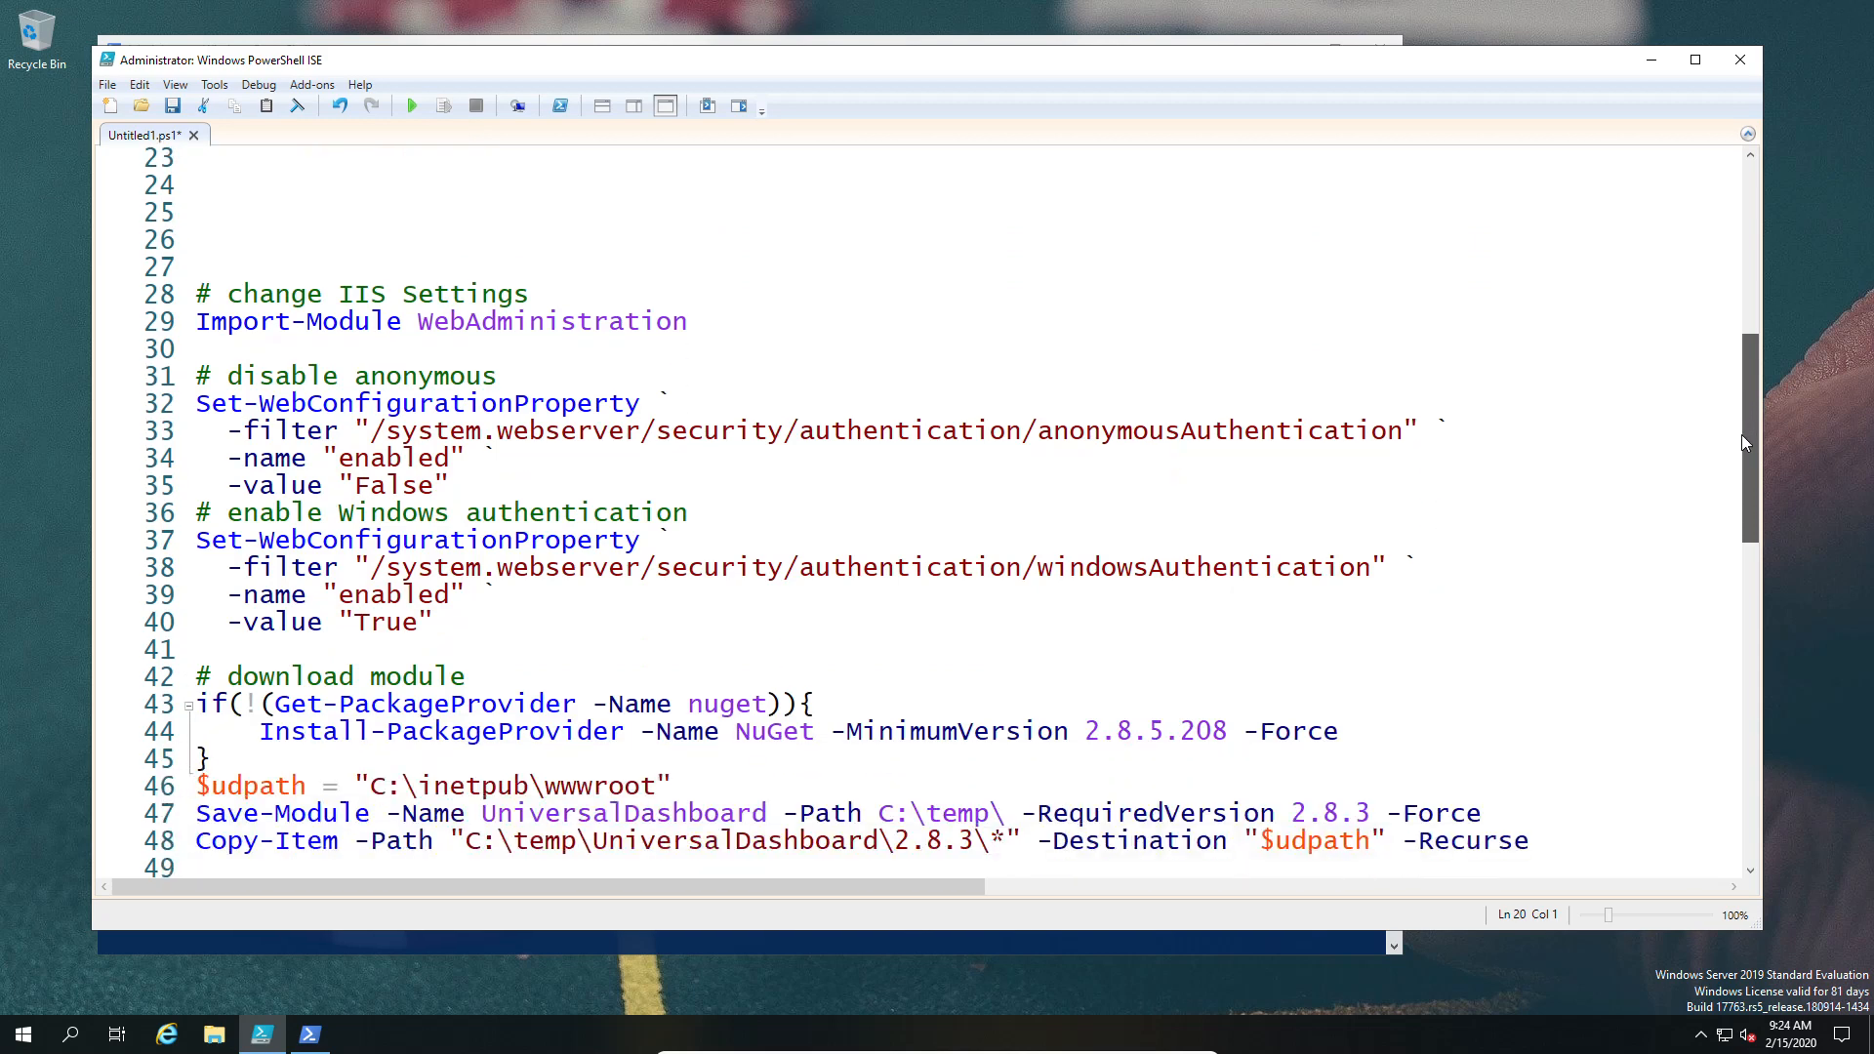
scroll("down", 3)
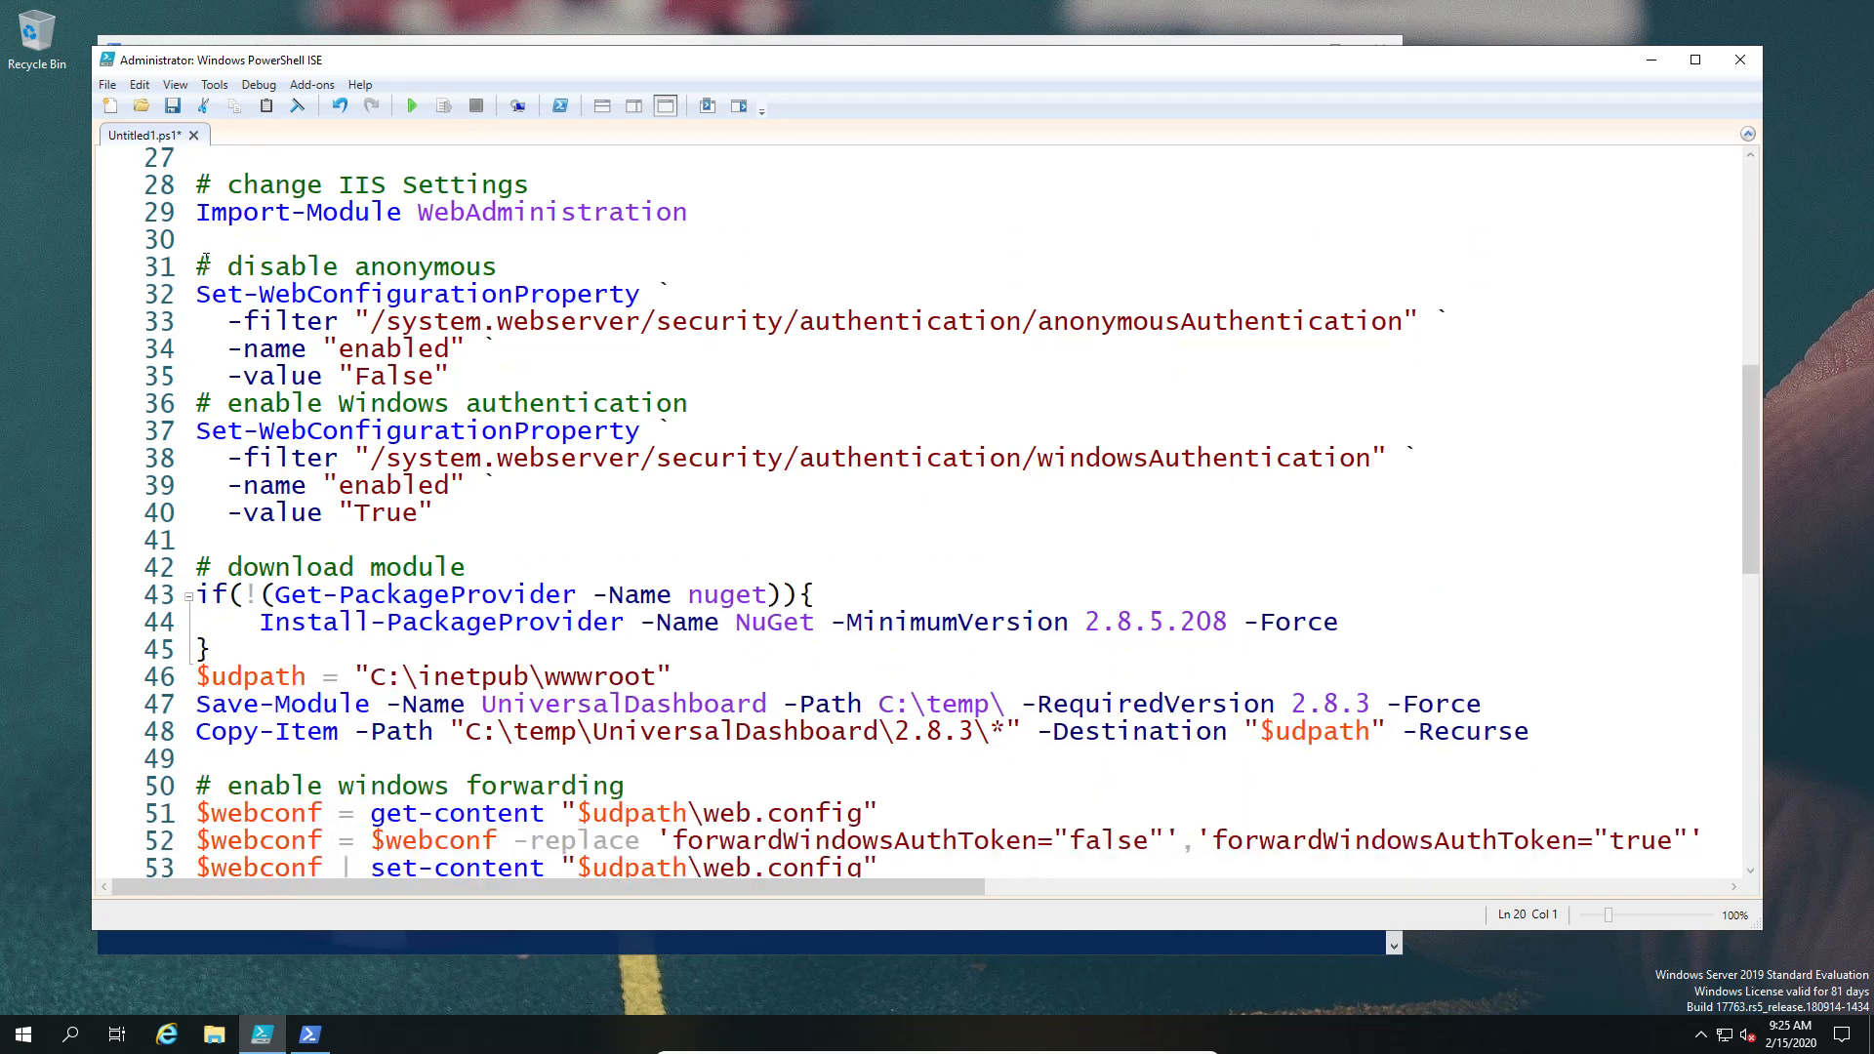
left_click_drag(197, 265, 449, 391)
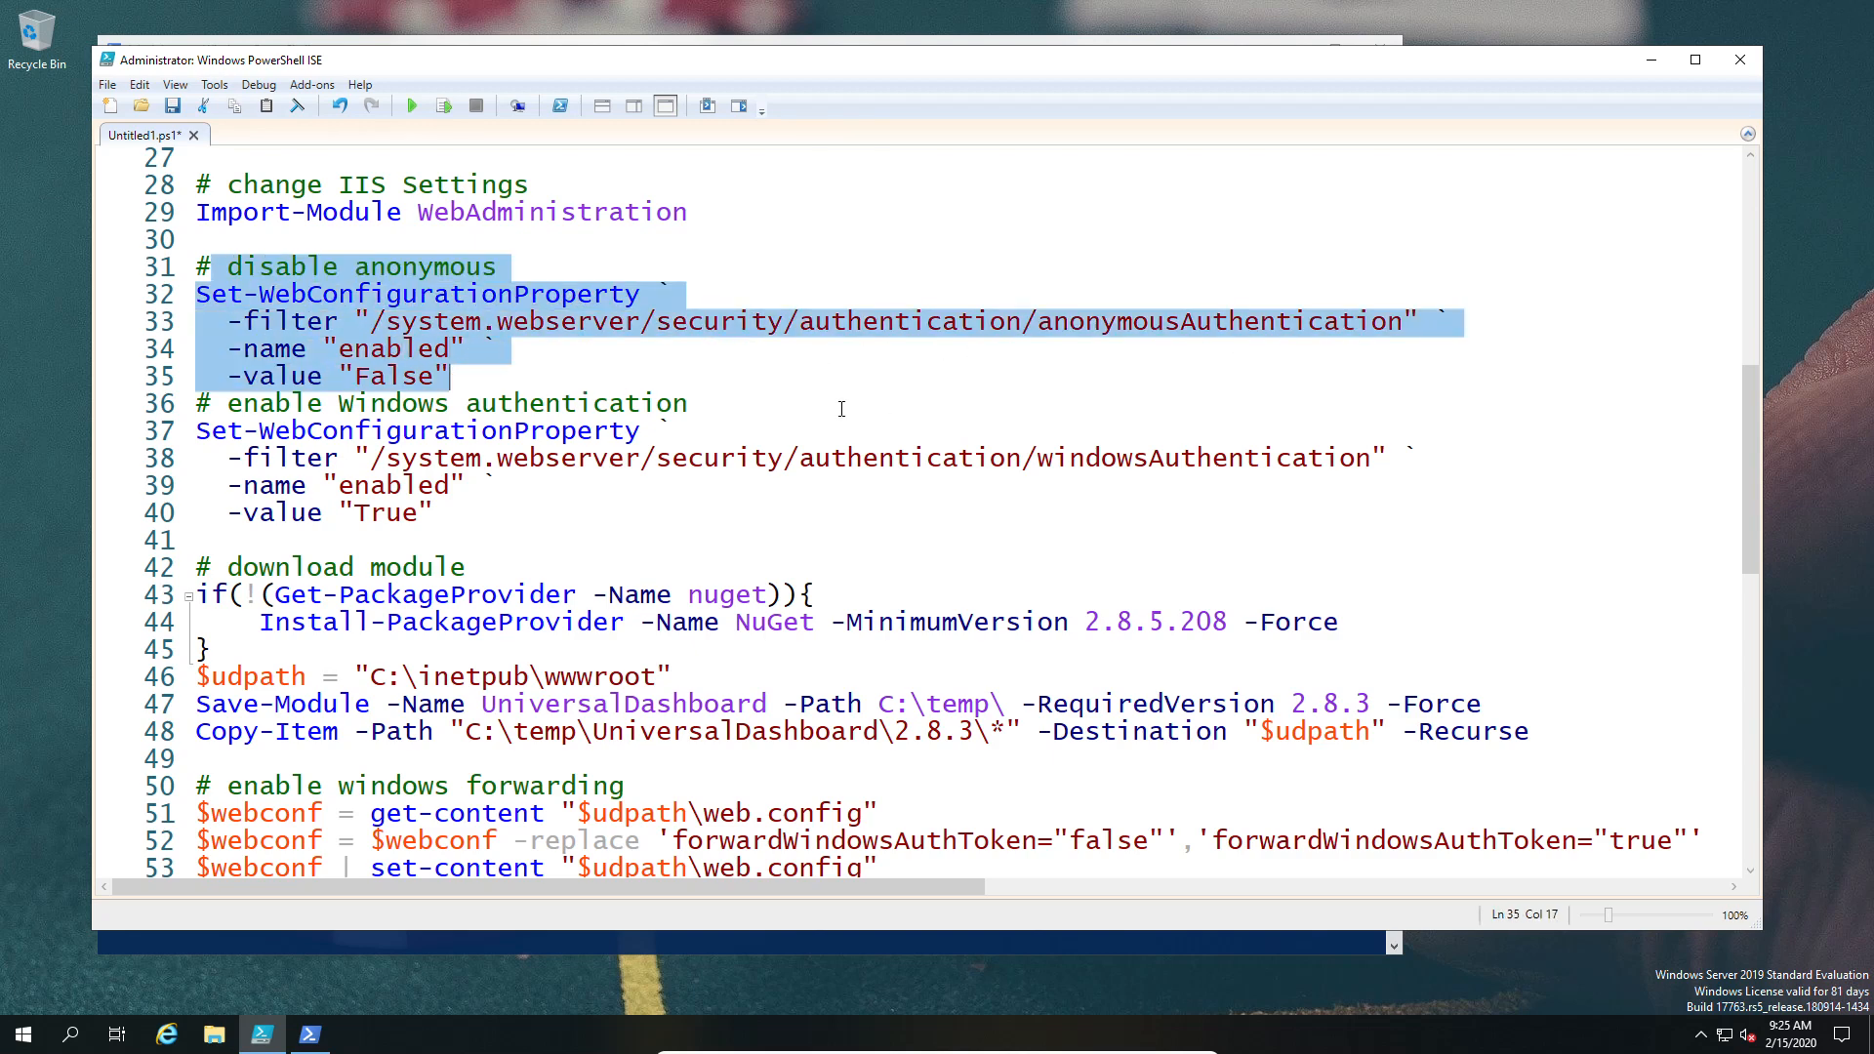
left_click(205, 403)
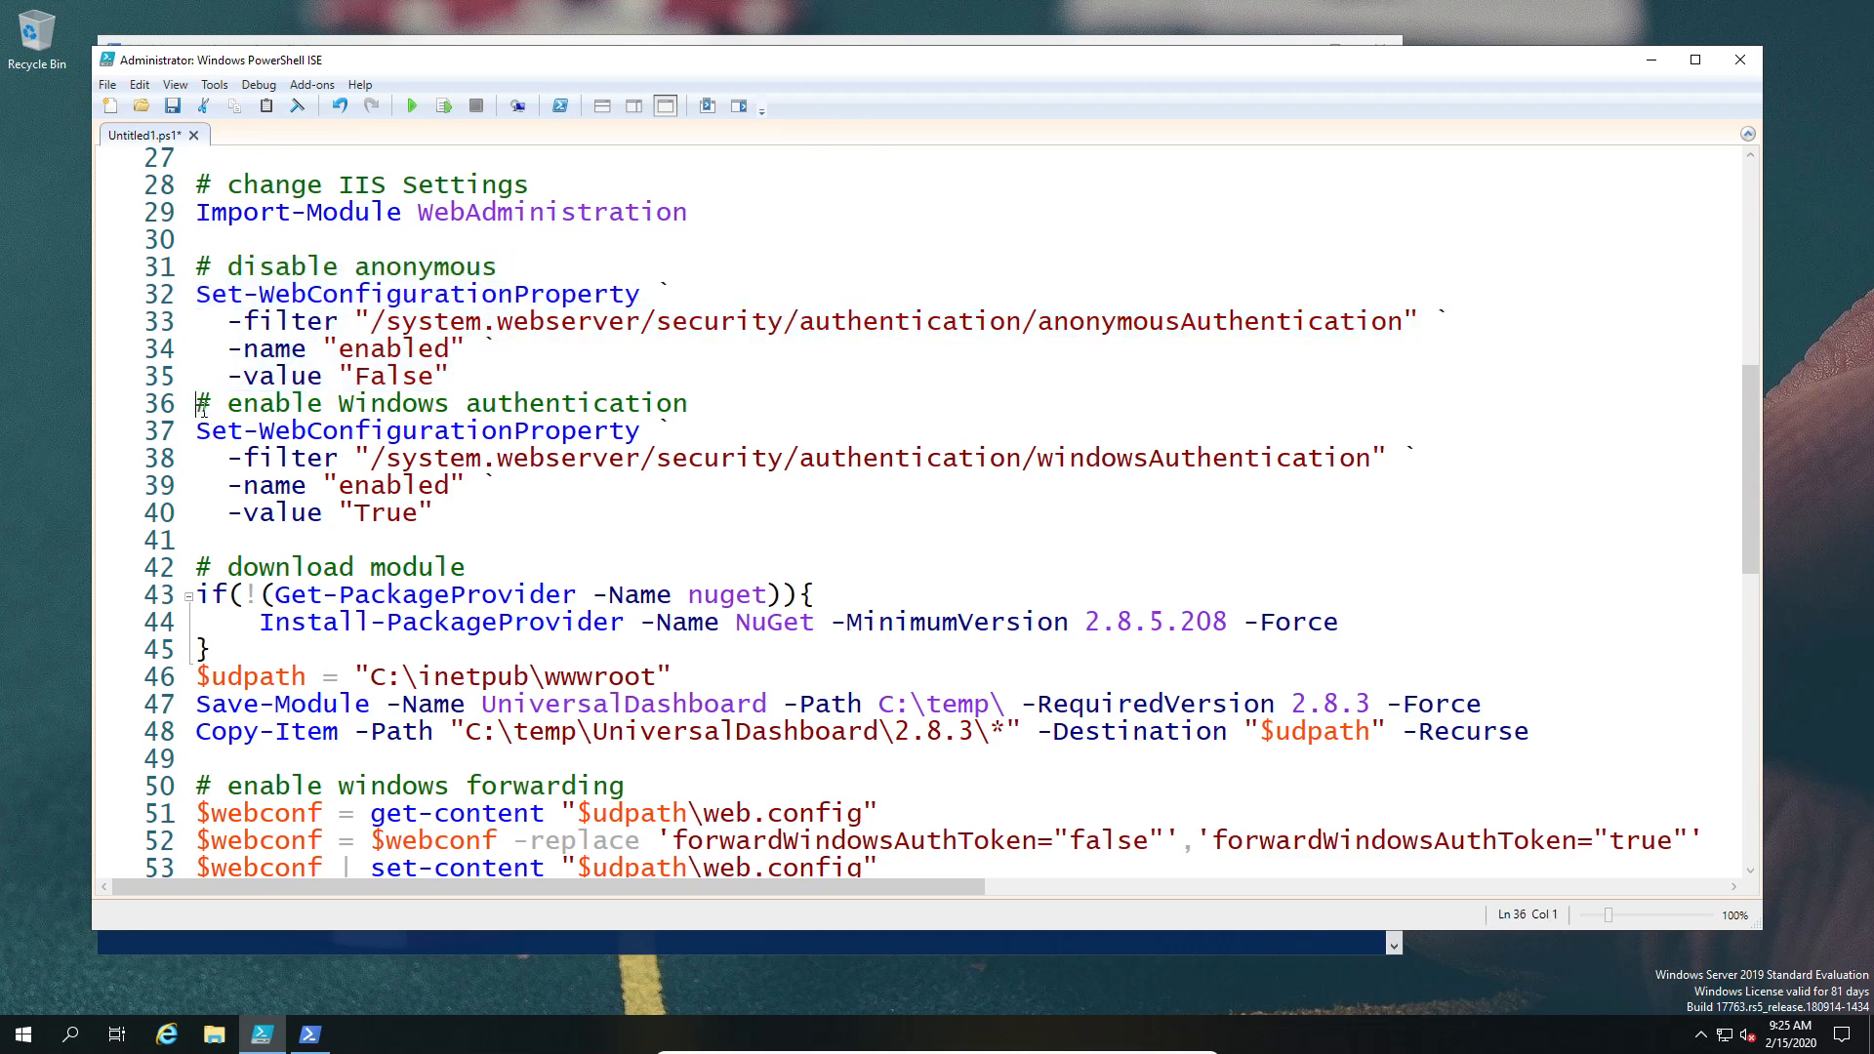
left_click_drag(197, 402, 433, 513)
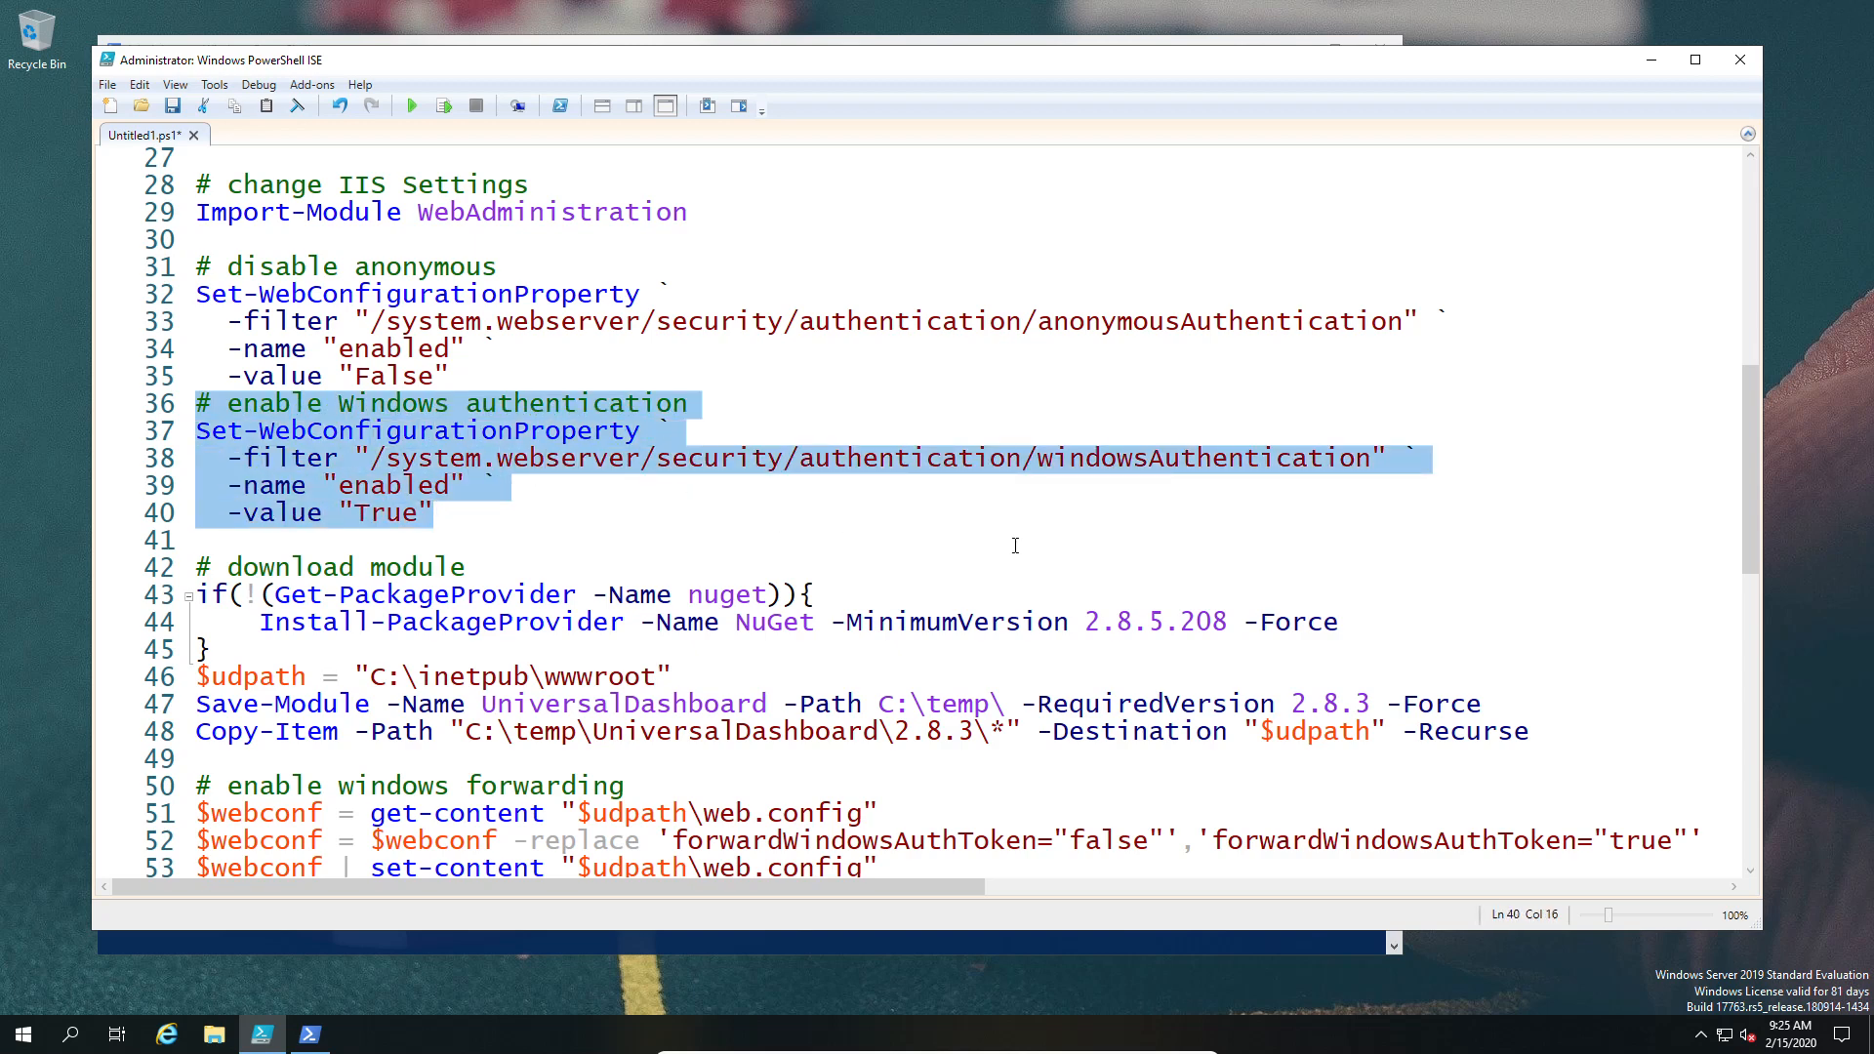
scroll("down", 3)
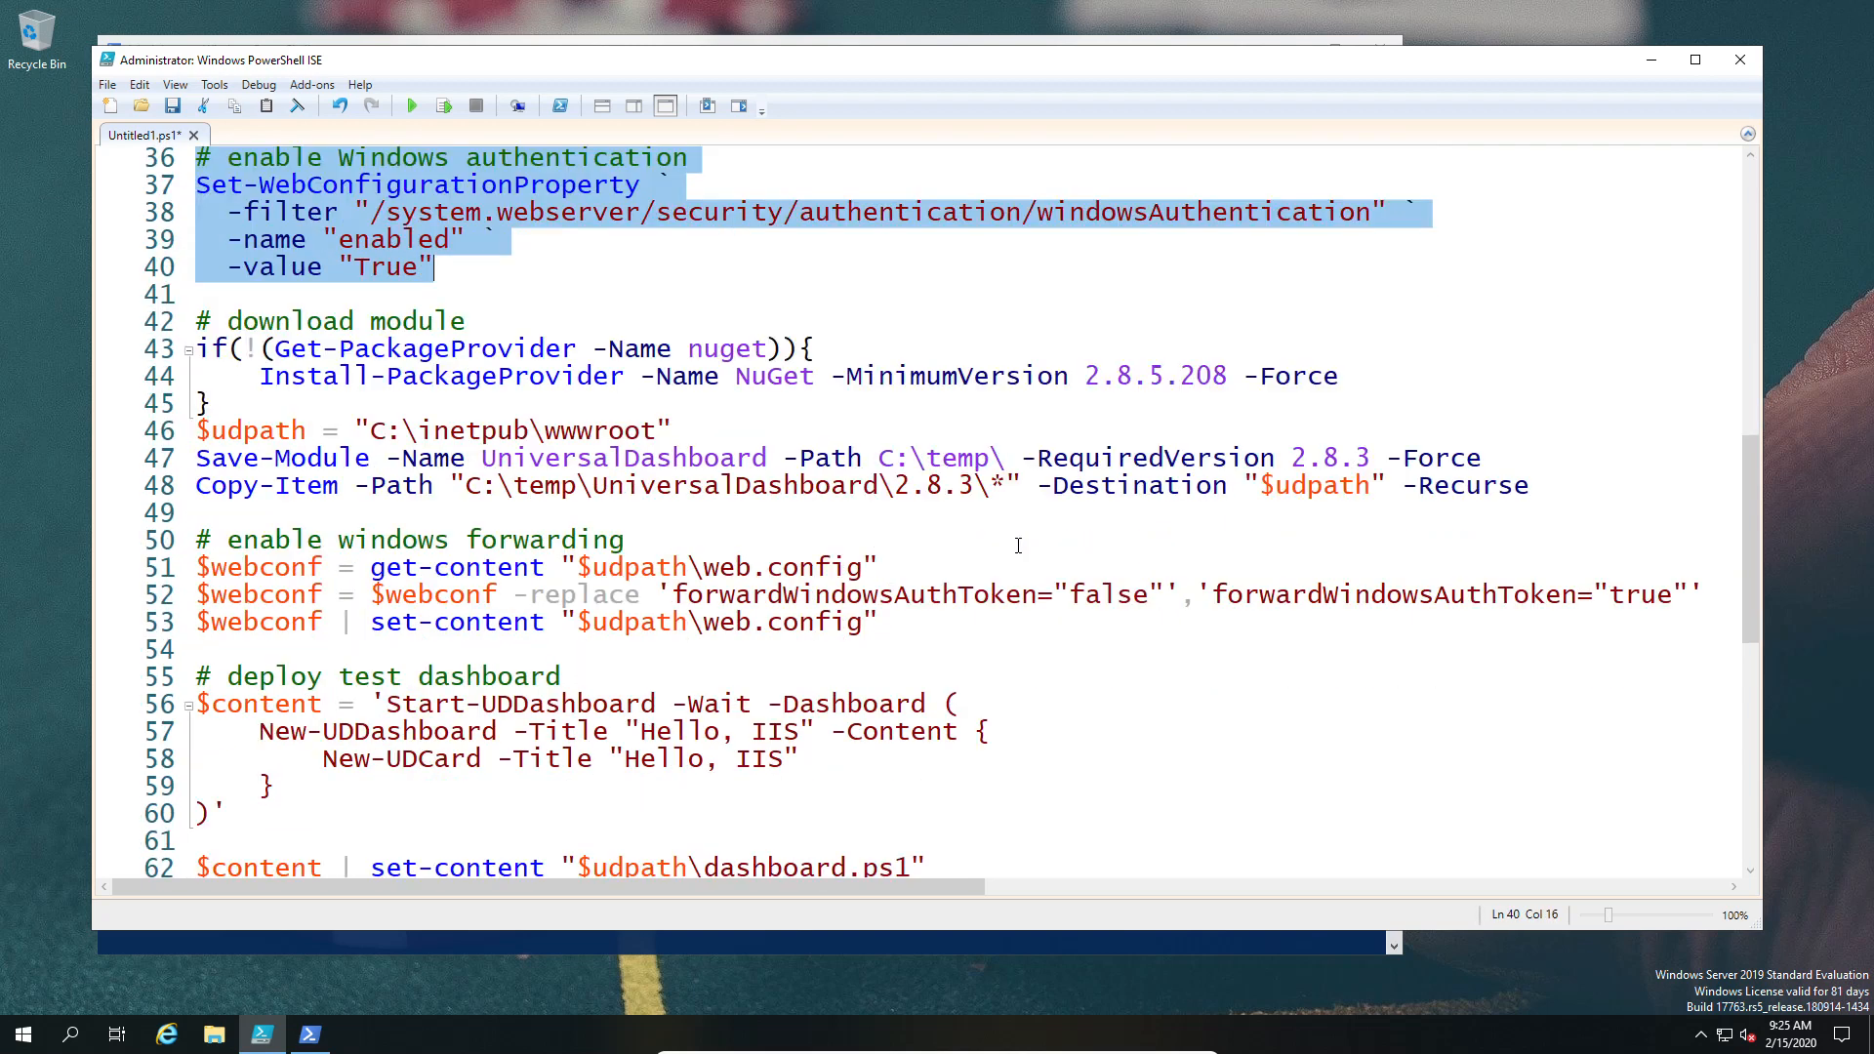
scroll("down", 3)
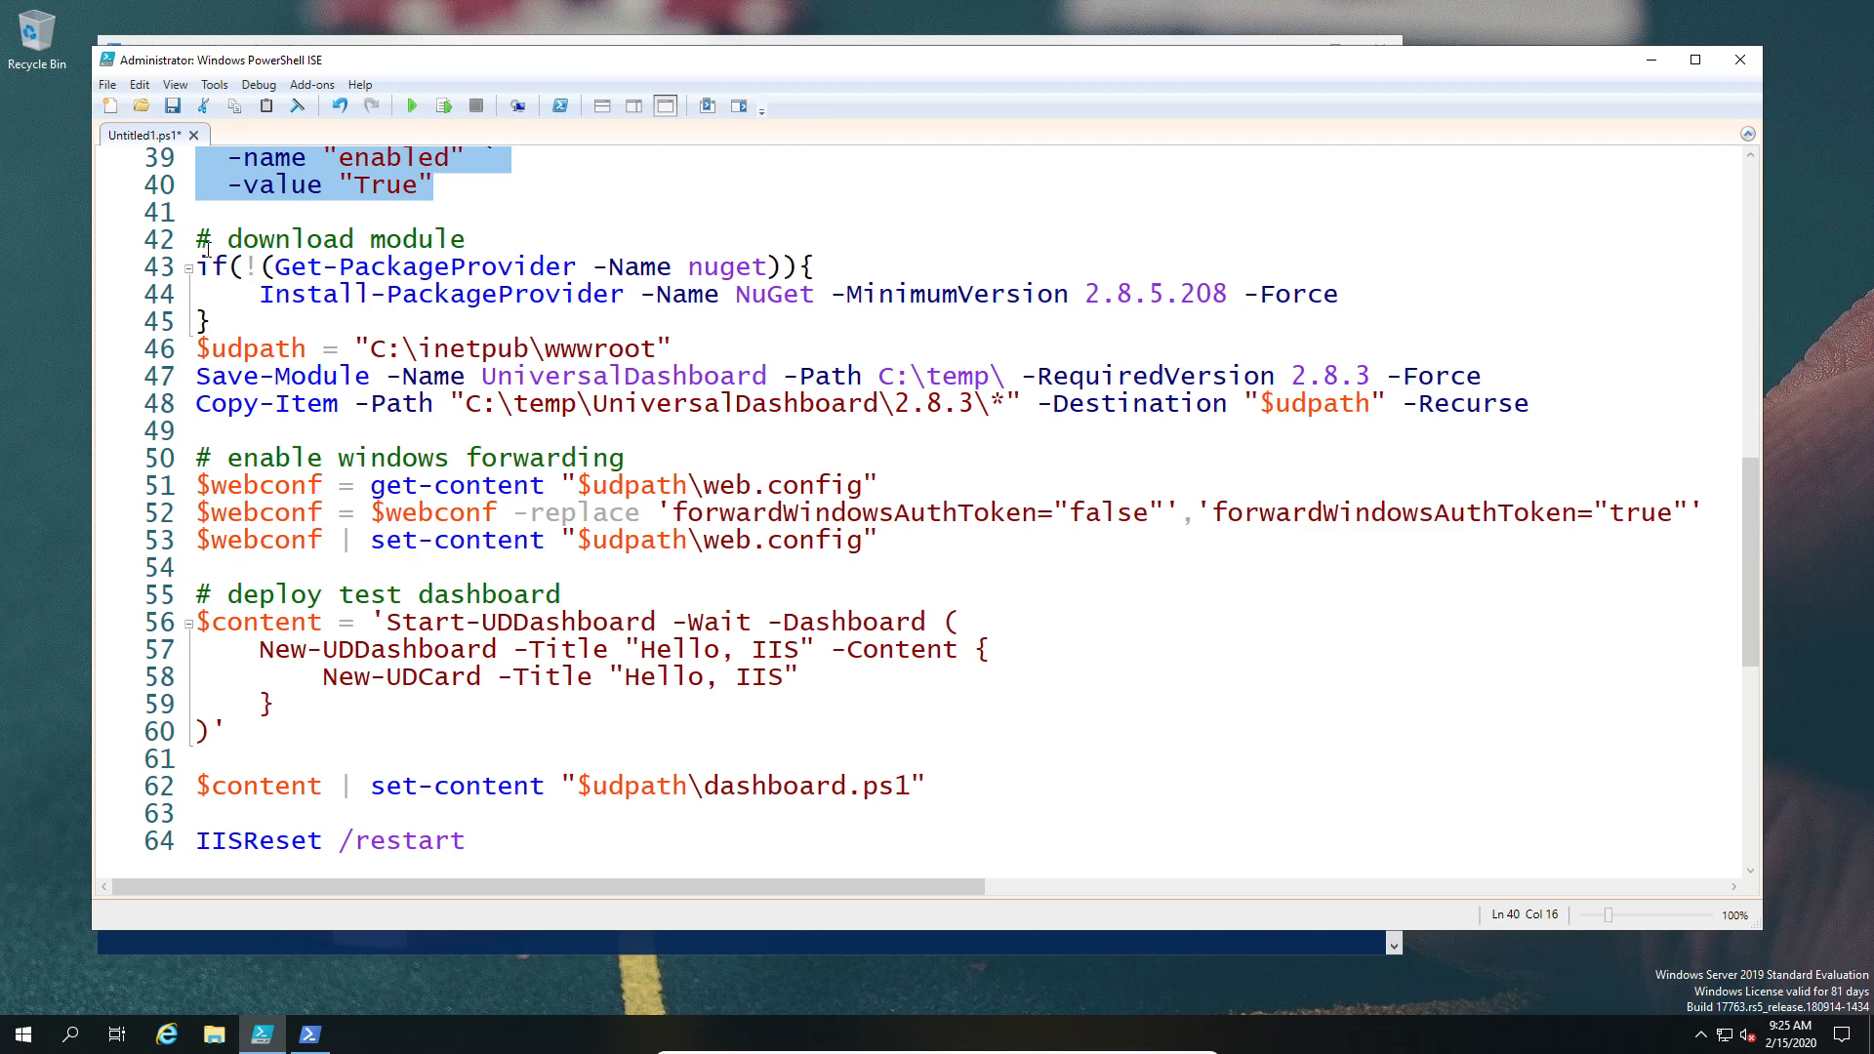
left_click(199, 347)
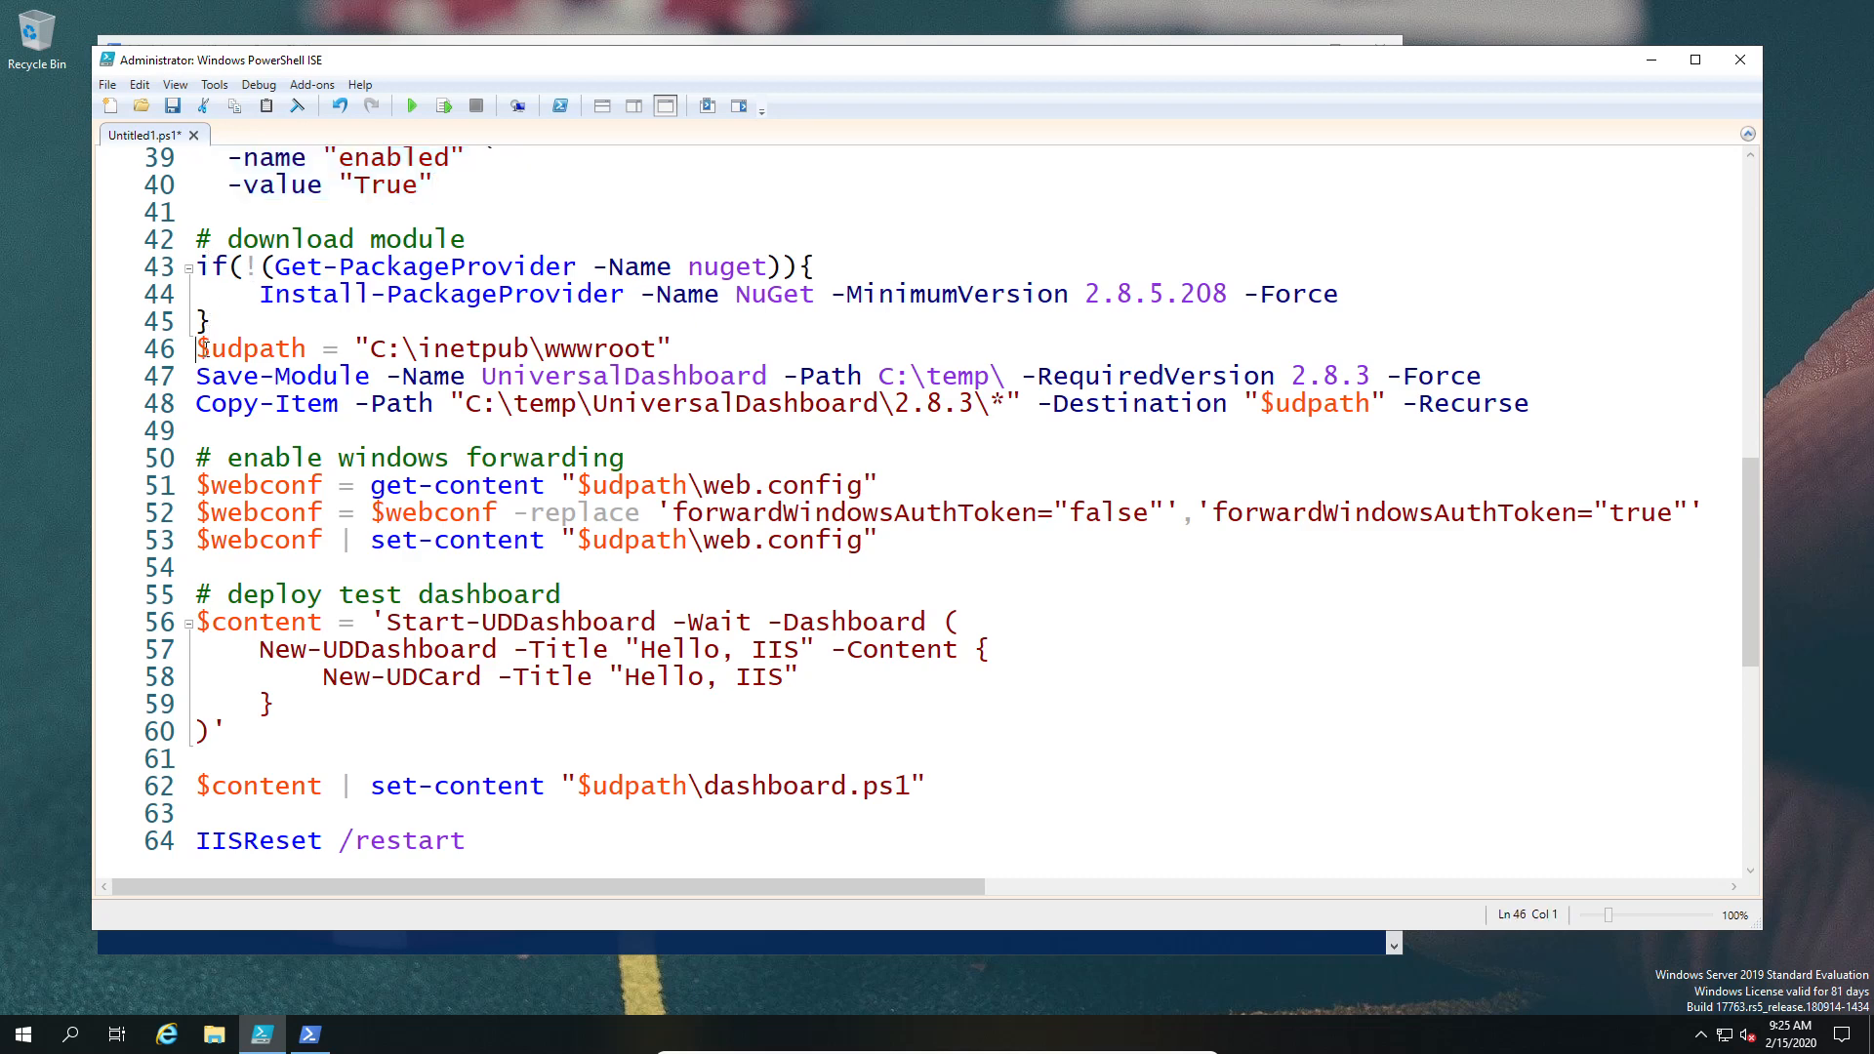
left_click_drag(197, 348, 1371, 402)
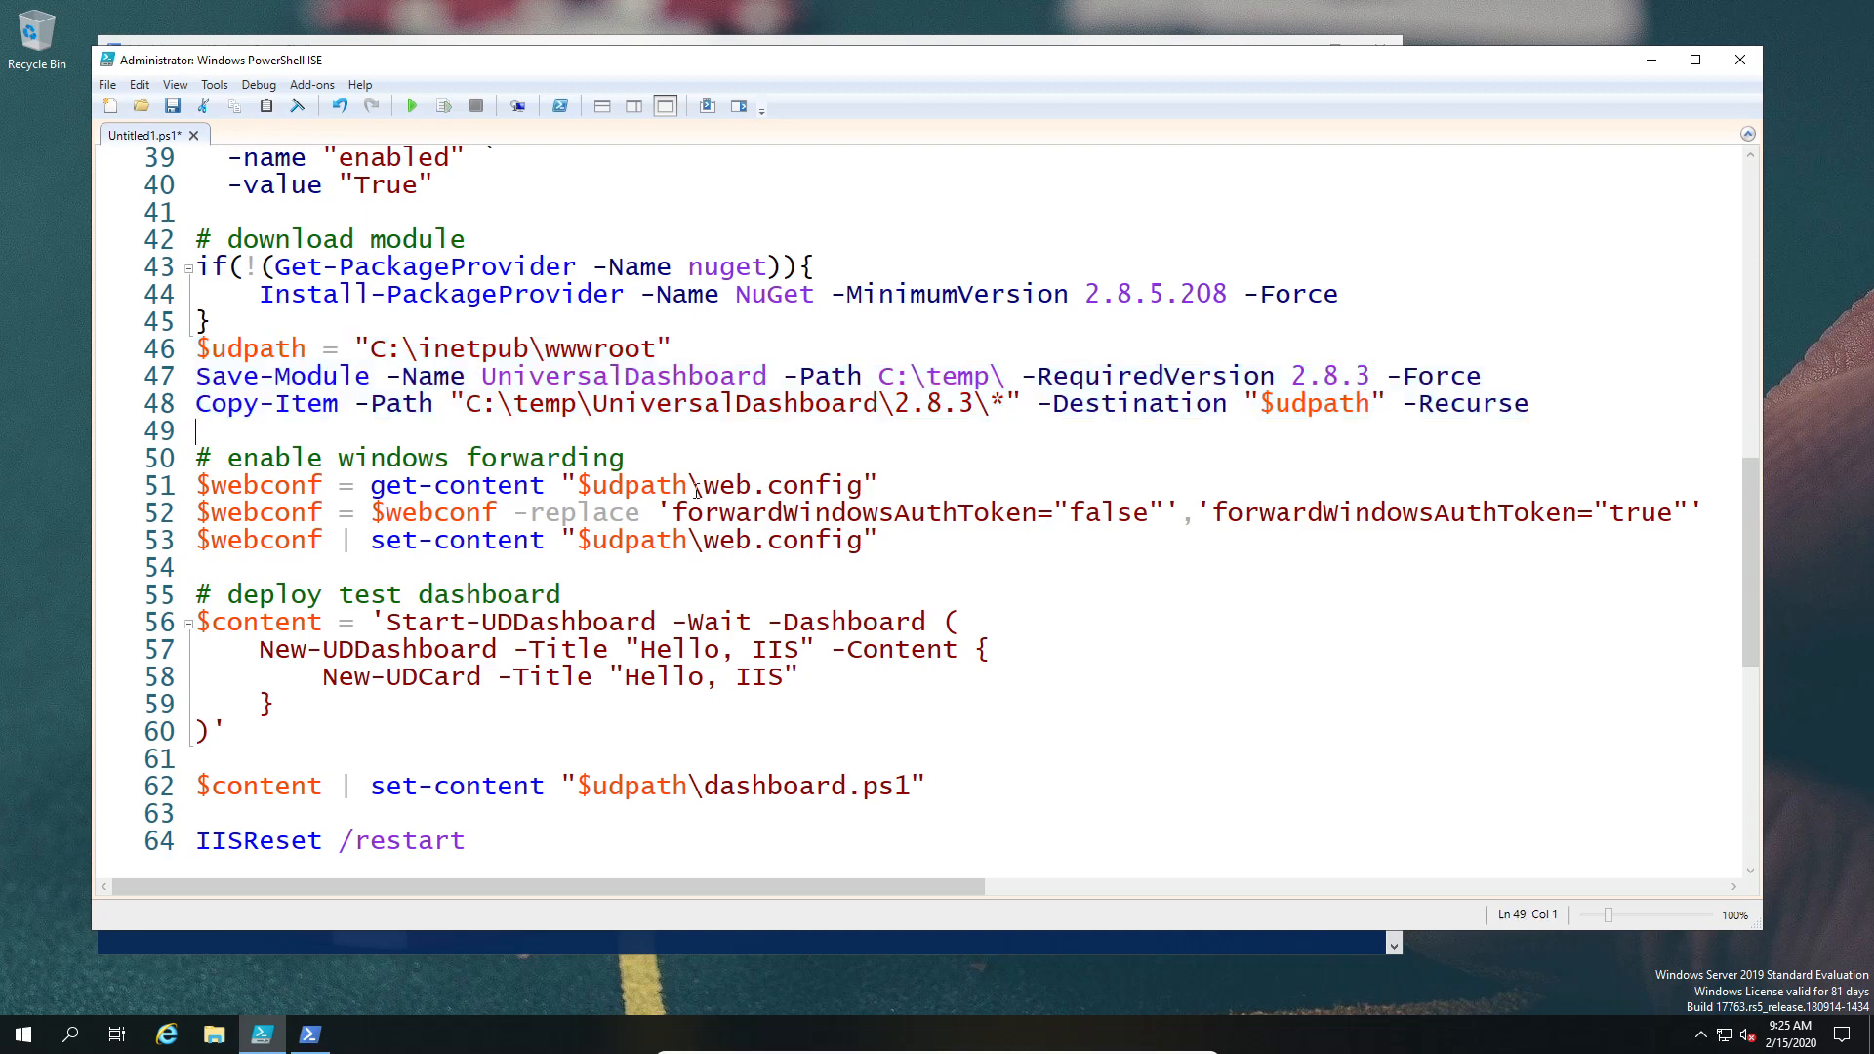
left_click_drag(198, 429, 816, 511)
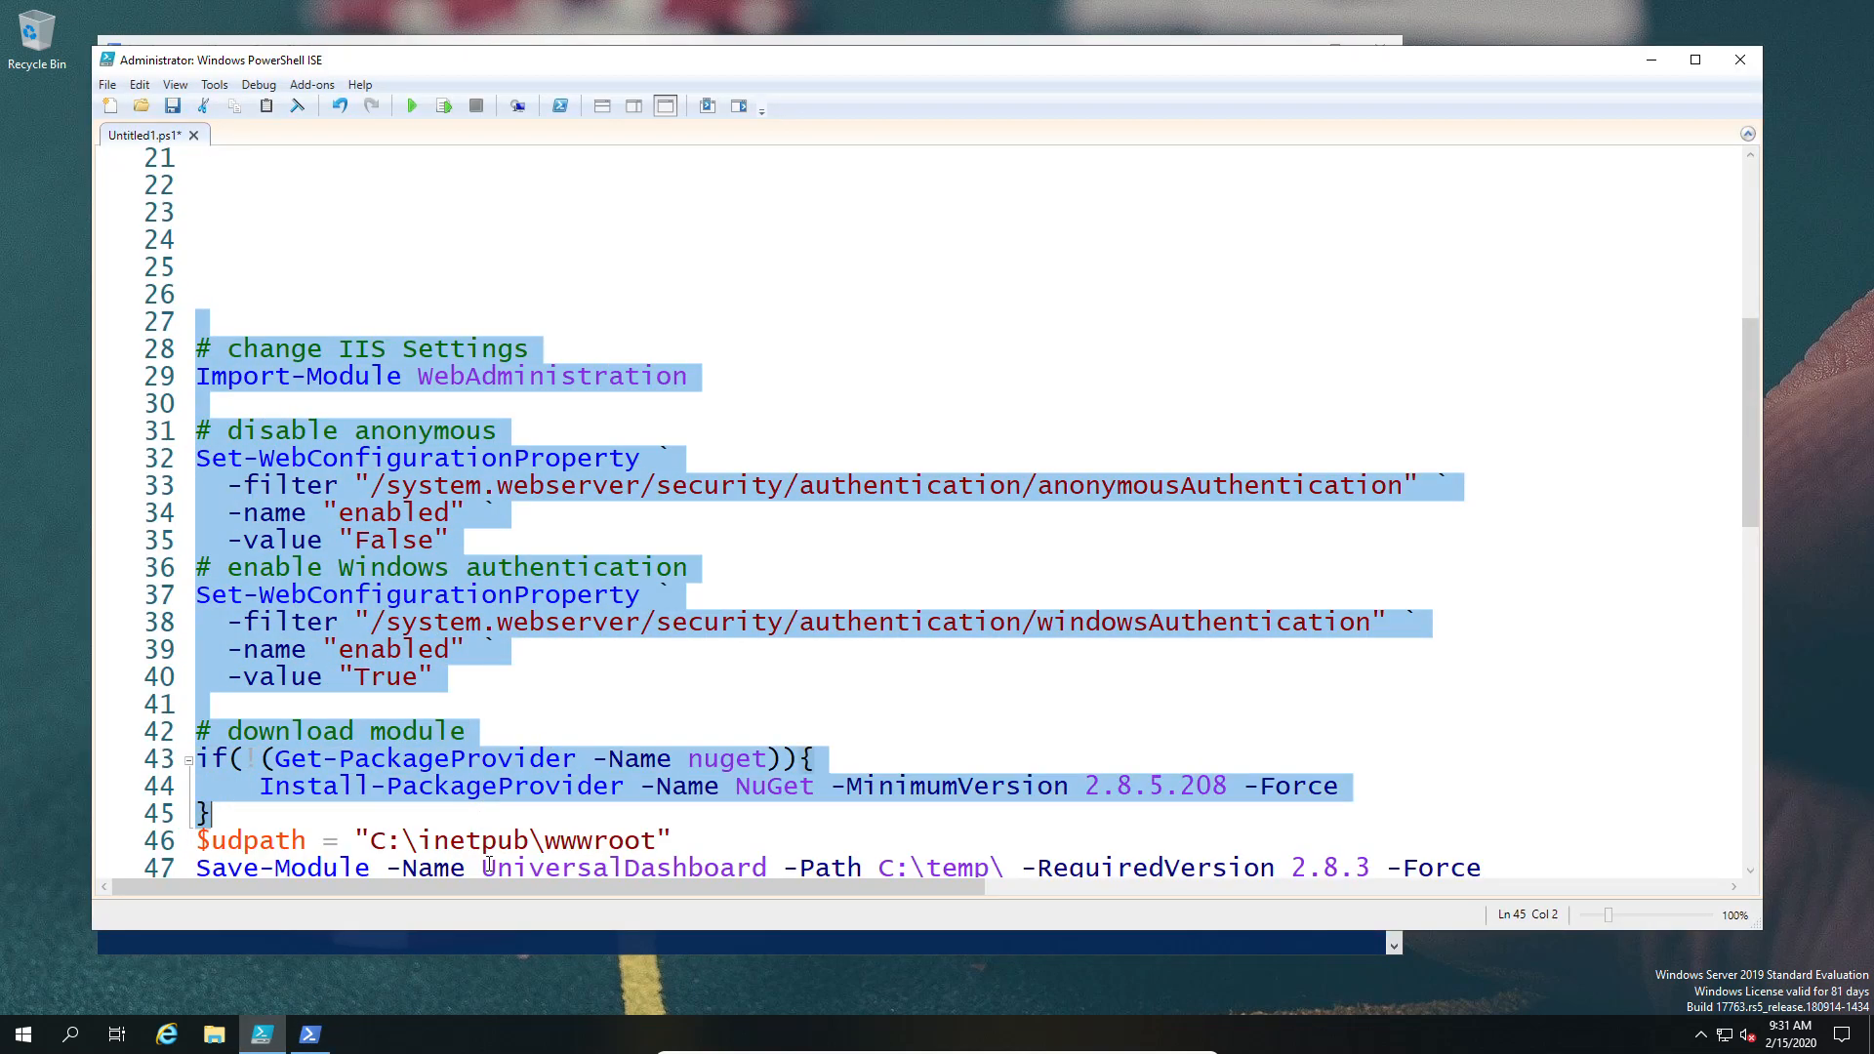
- Run the IIS configuration script and answer Y to install the nuget provider
scroll("down", 3)
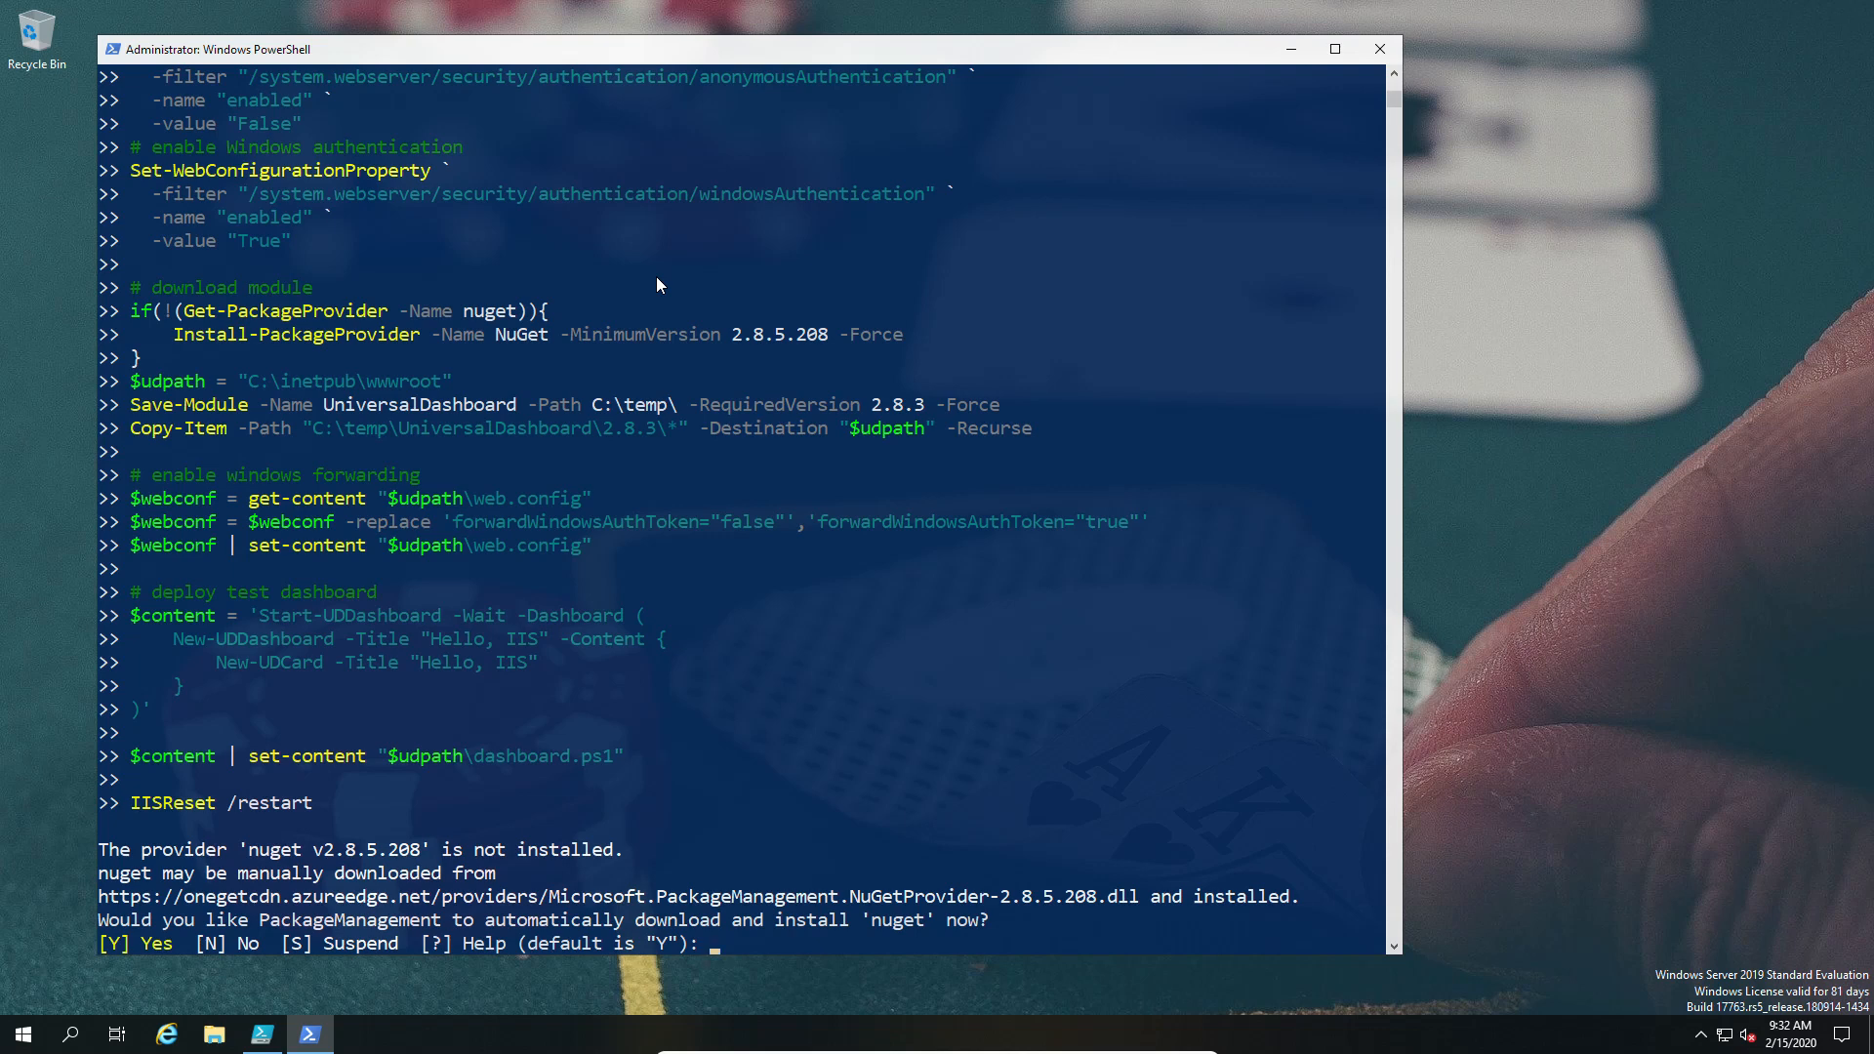
type("Y")
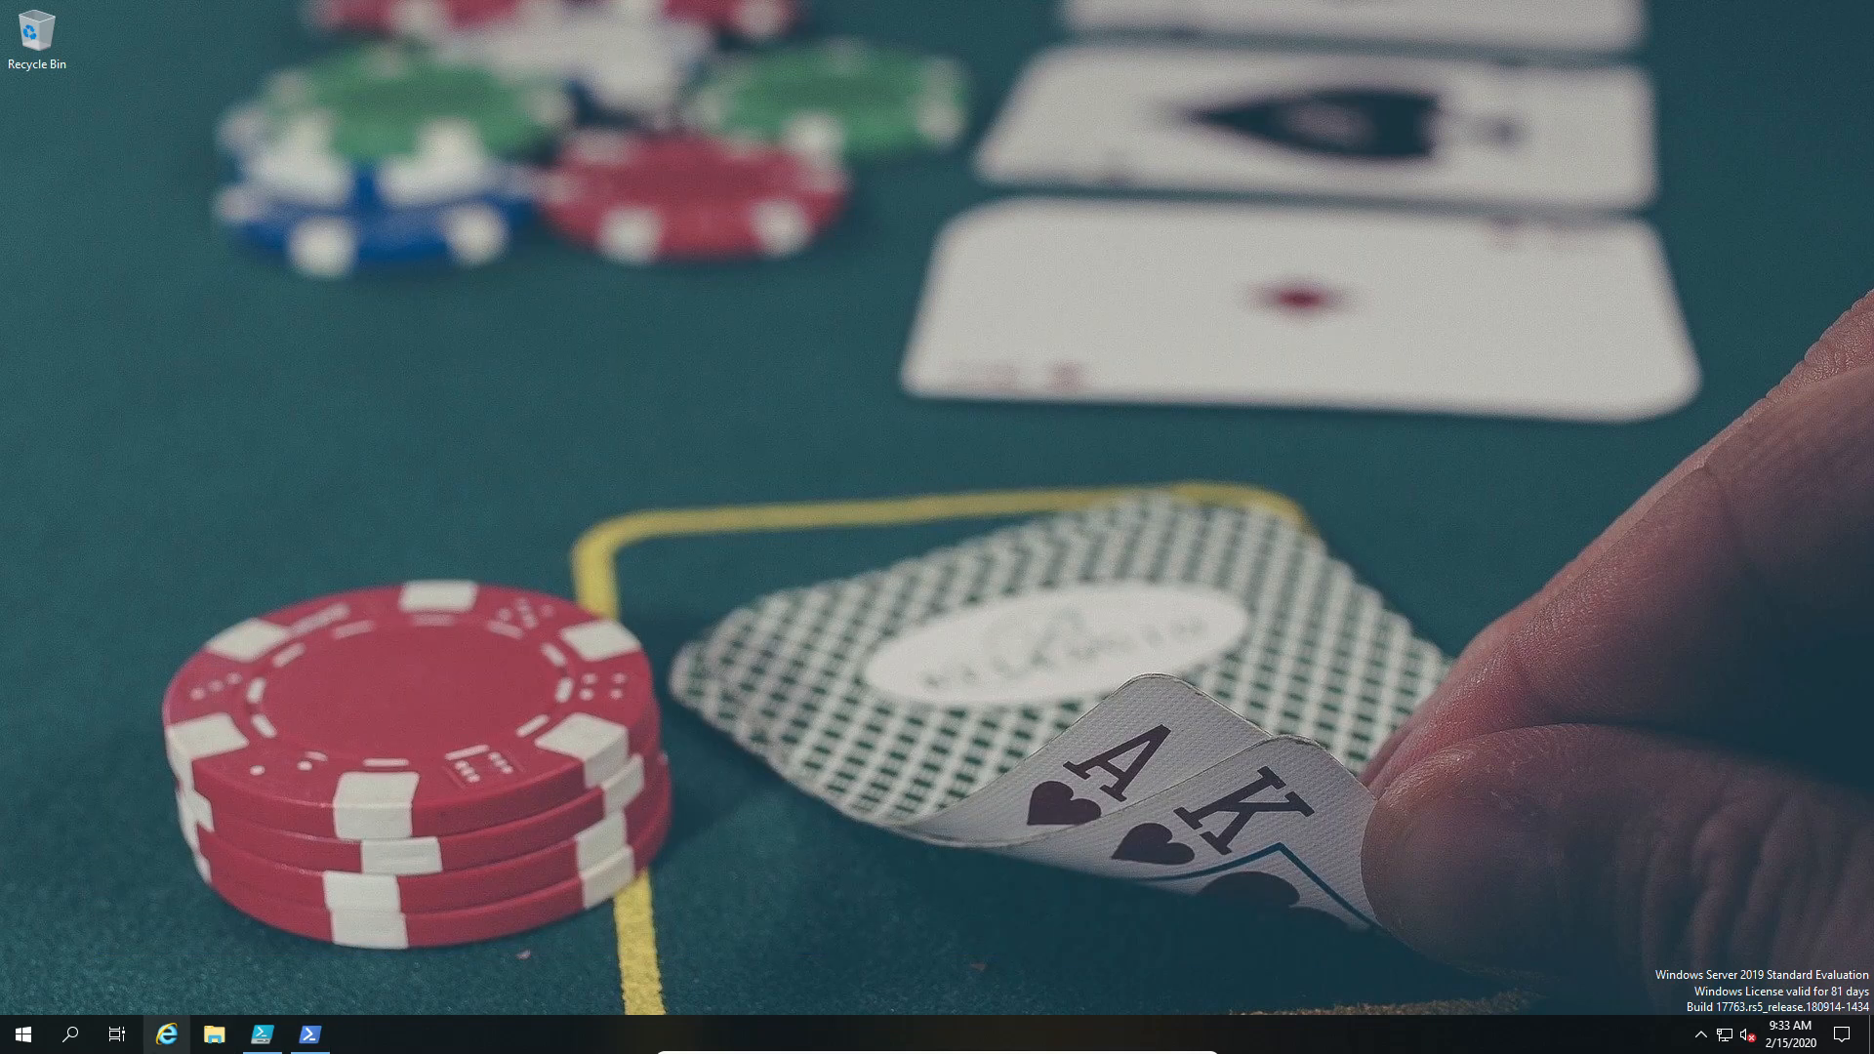
- Launch Internet Explorer and start entering localhost in the address bar
left_click(166, 1035)
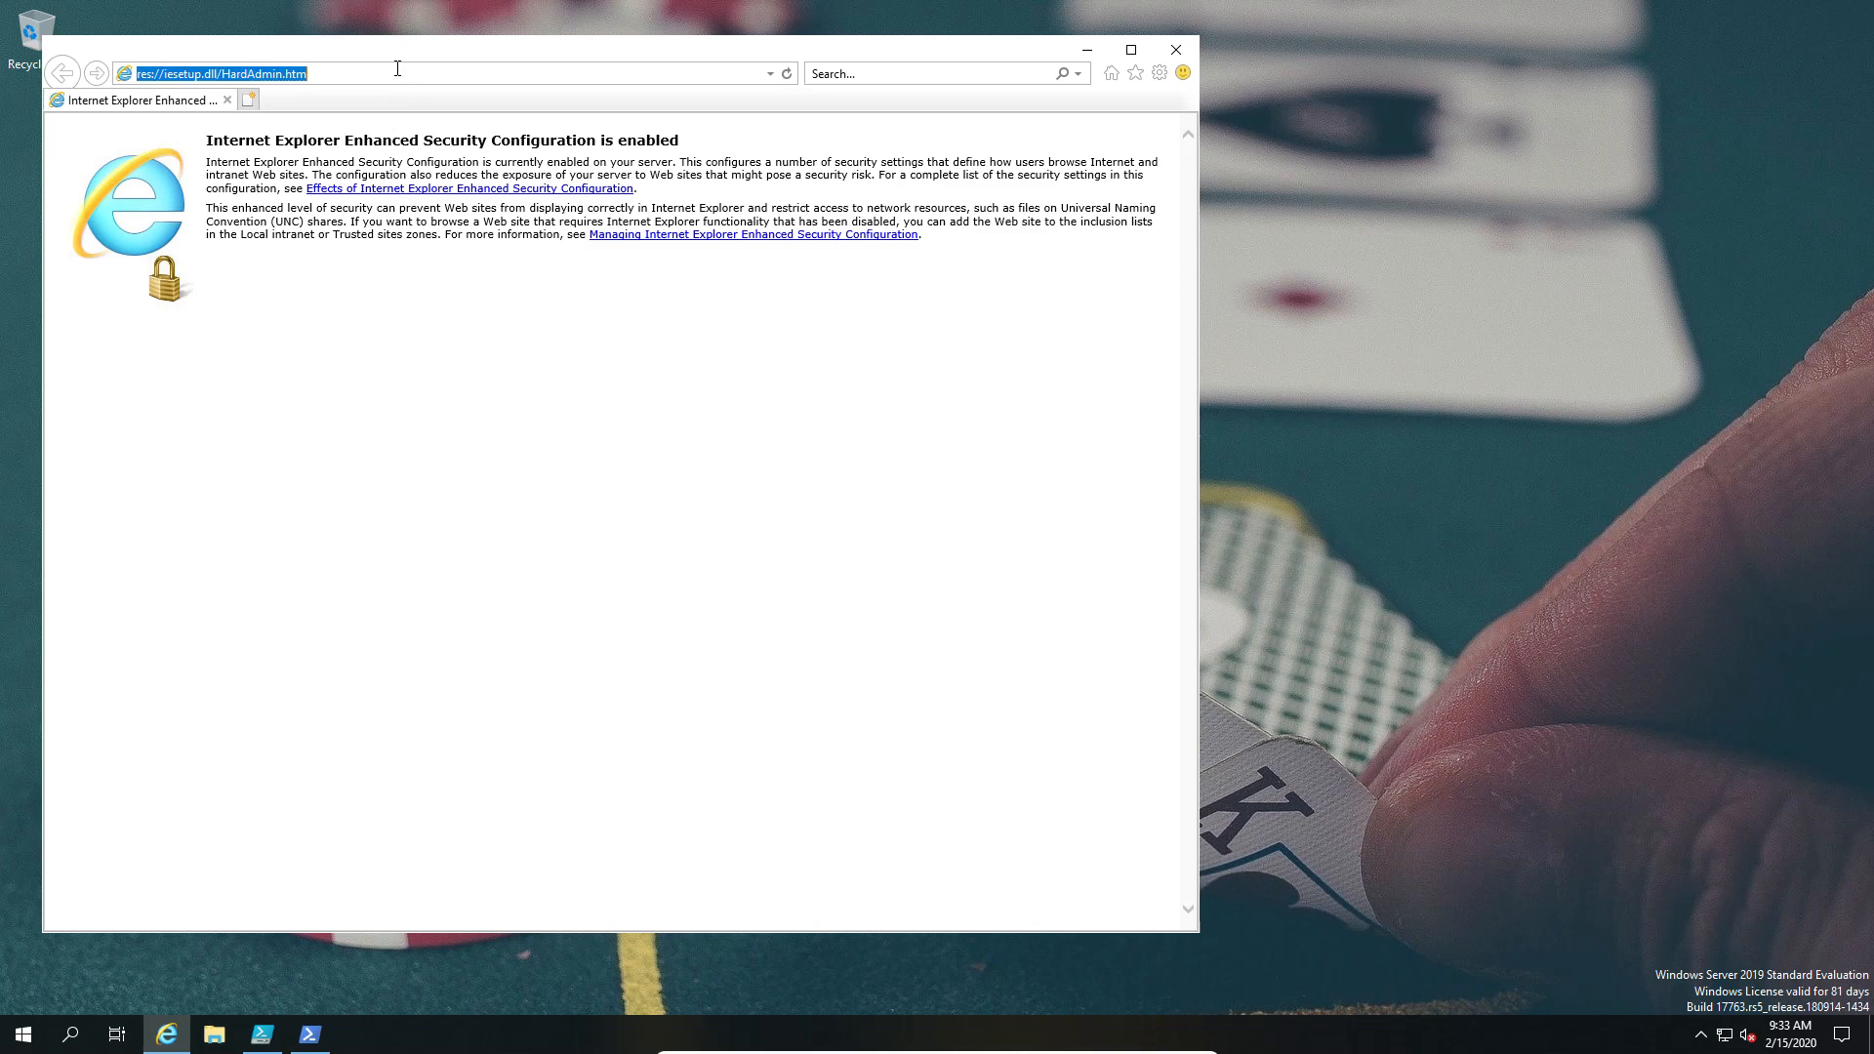
type("localhost/")
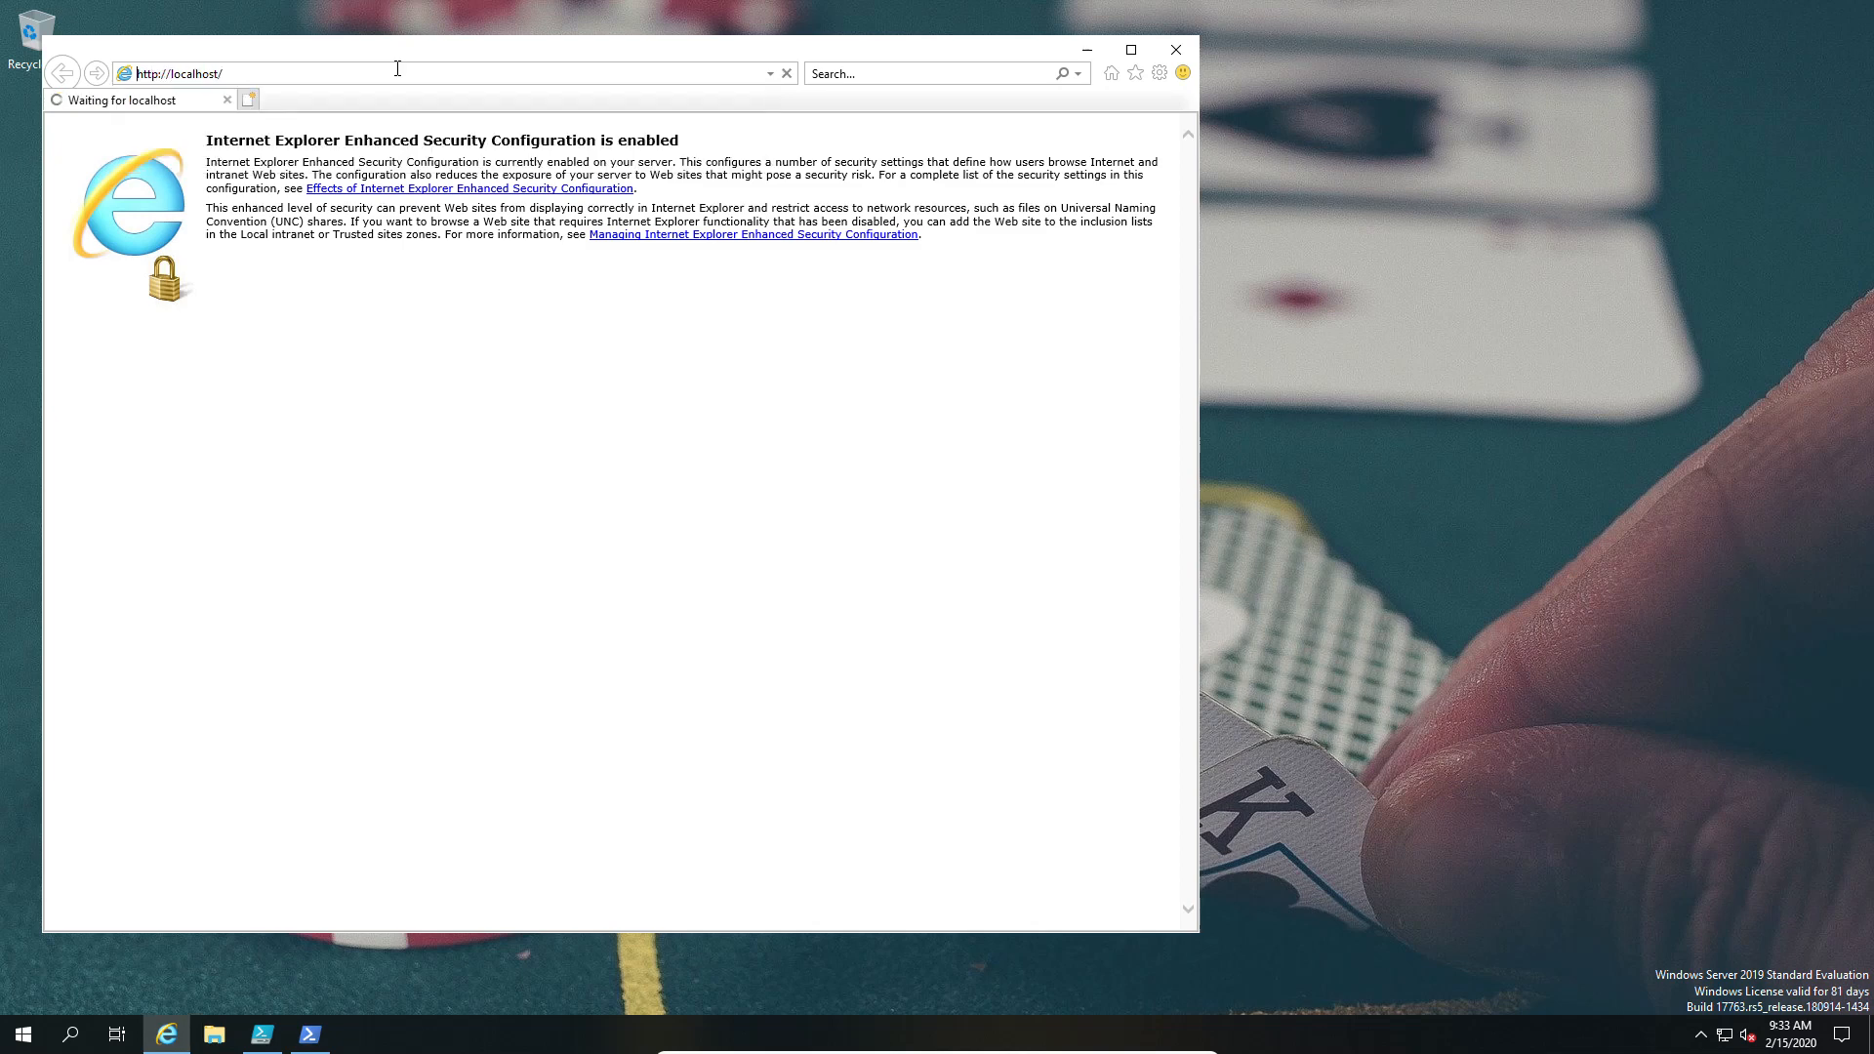
mouse_move(533, 408)
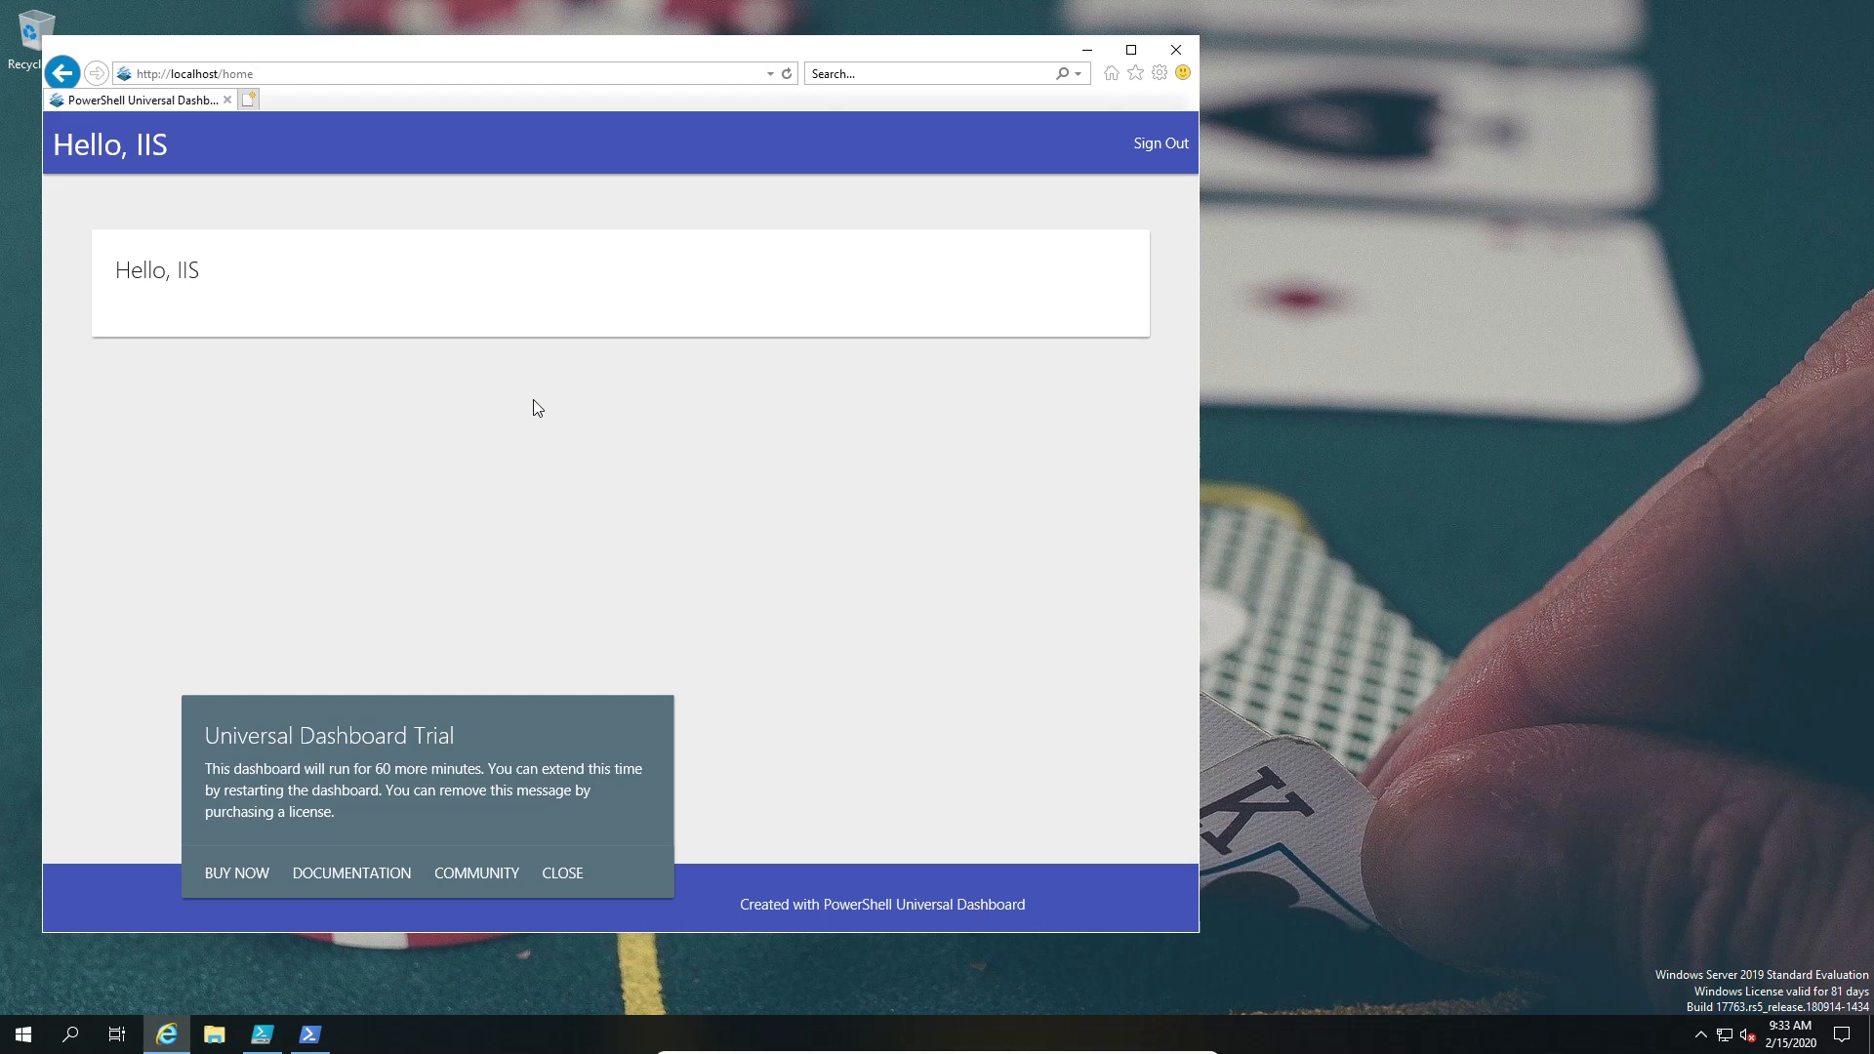
- Close the Universal Dashboard Trial popup, leaving the 'Hello, IIS' page with Sign Out
left_click(562, 873)
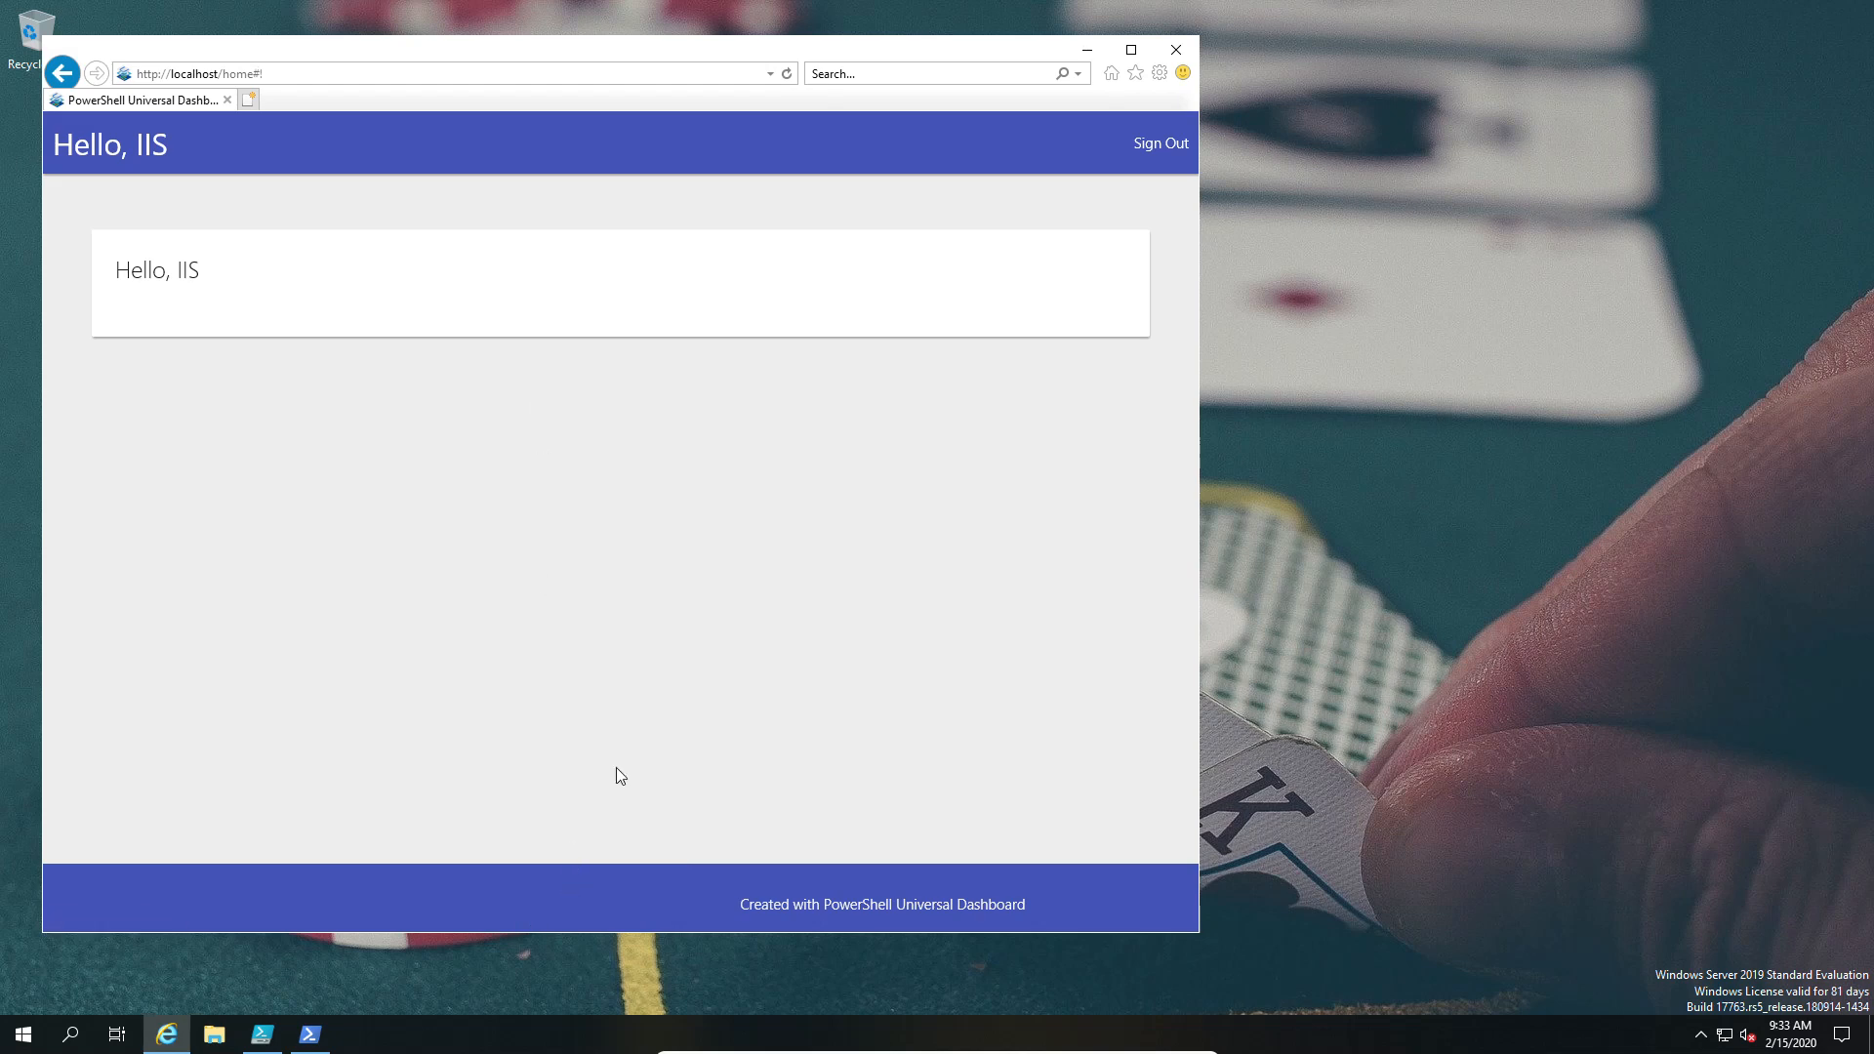
mouse_move(1160, 143)
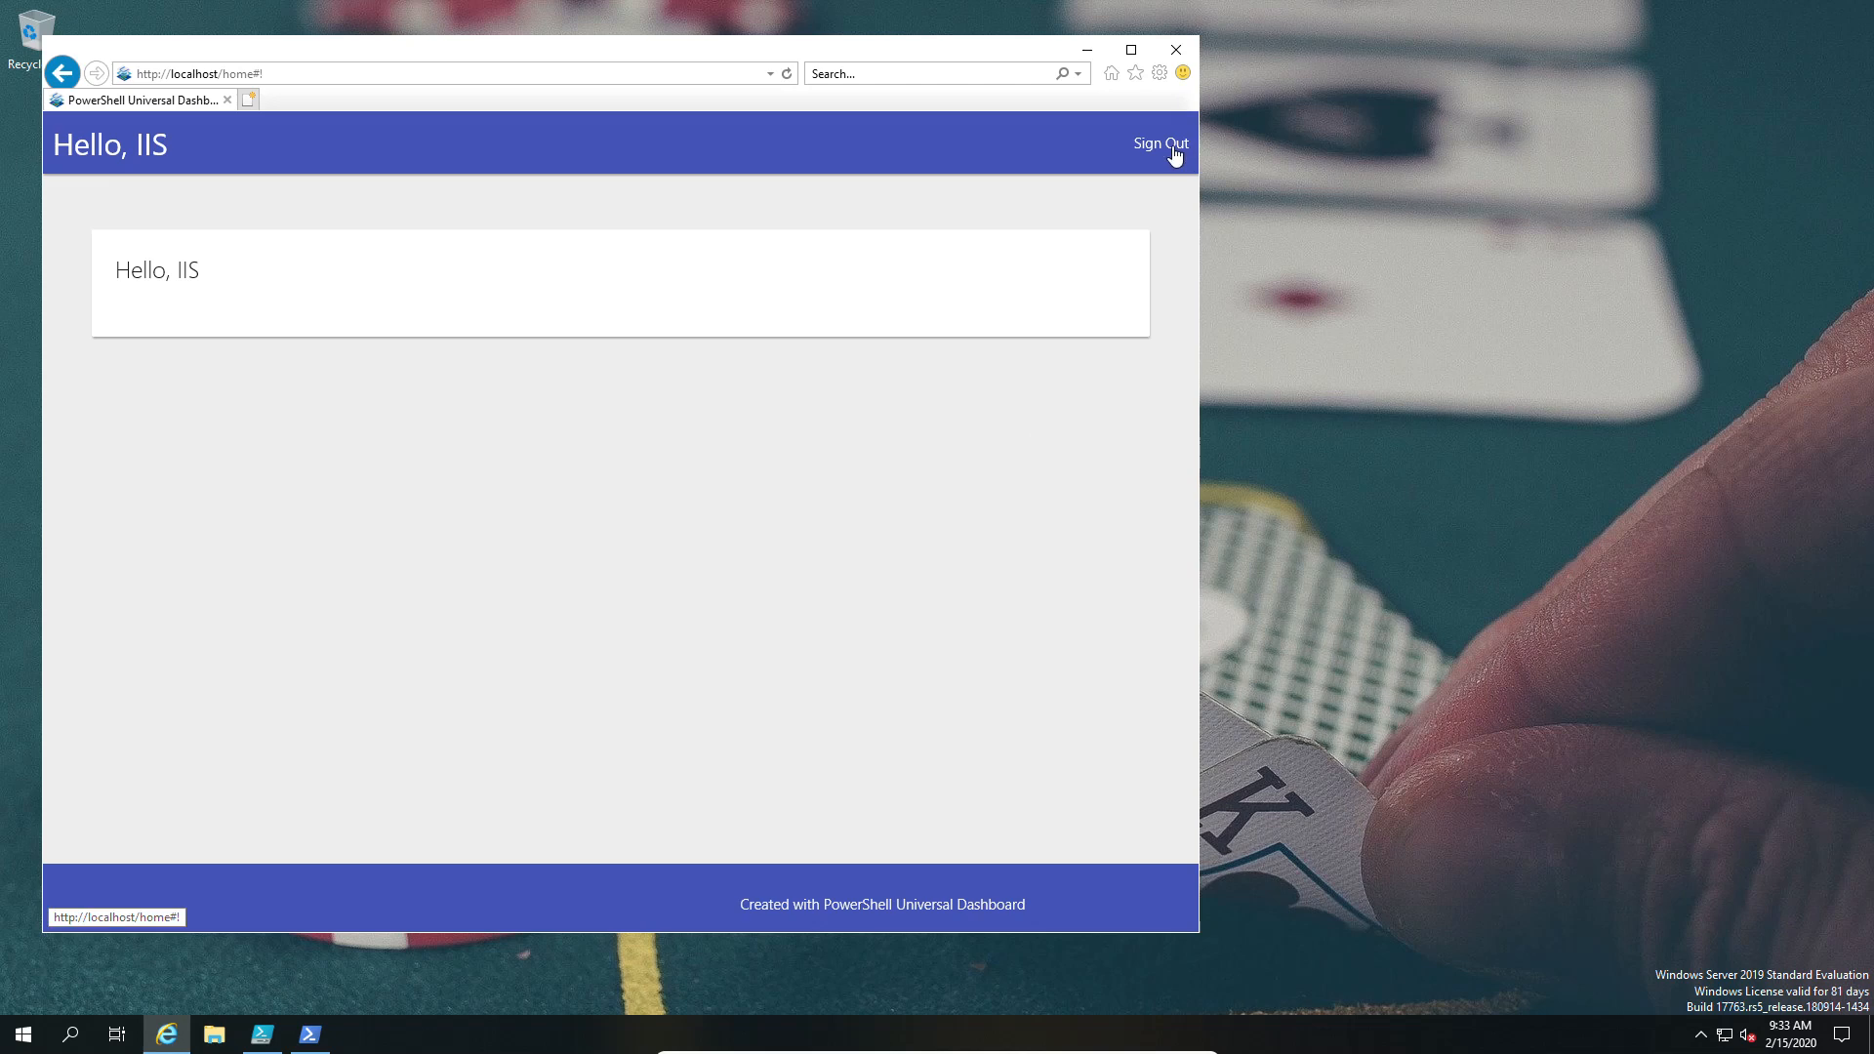
mouse_move(935, 535)
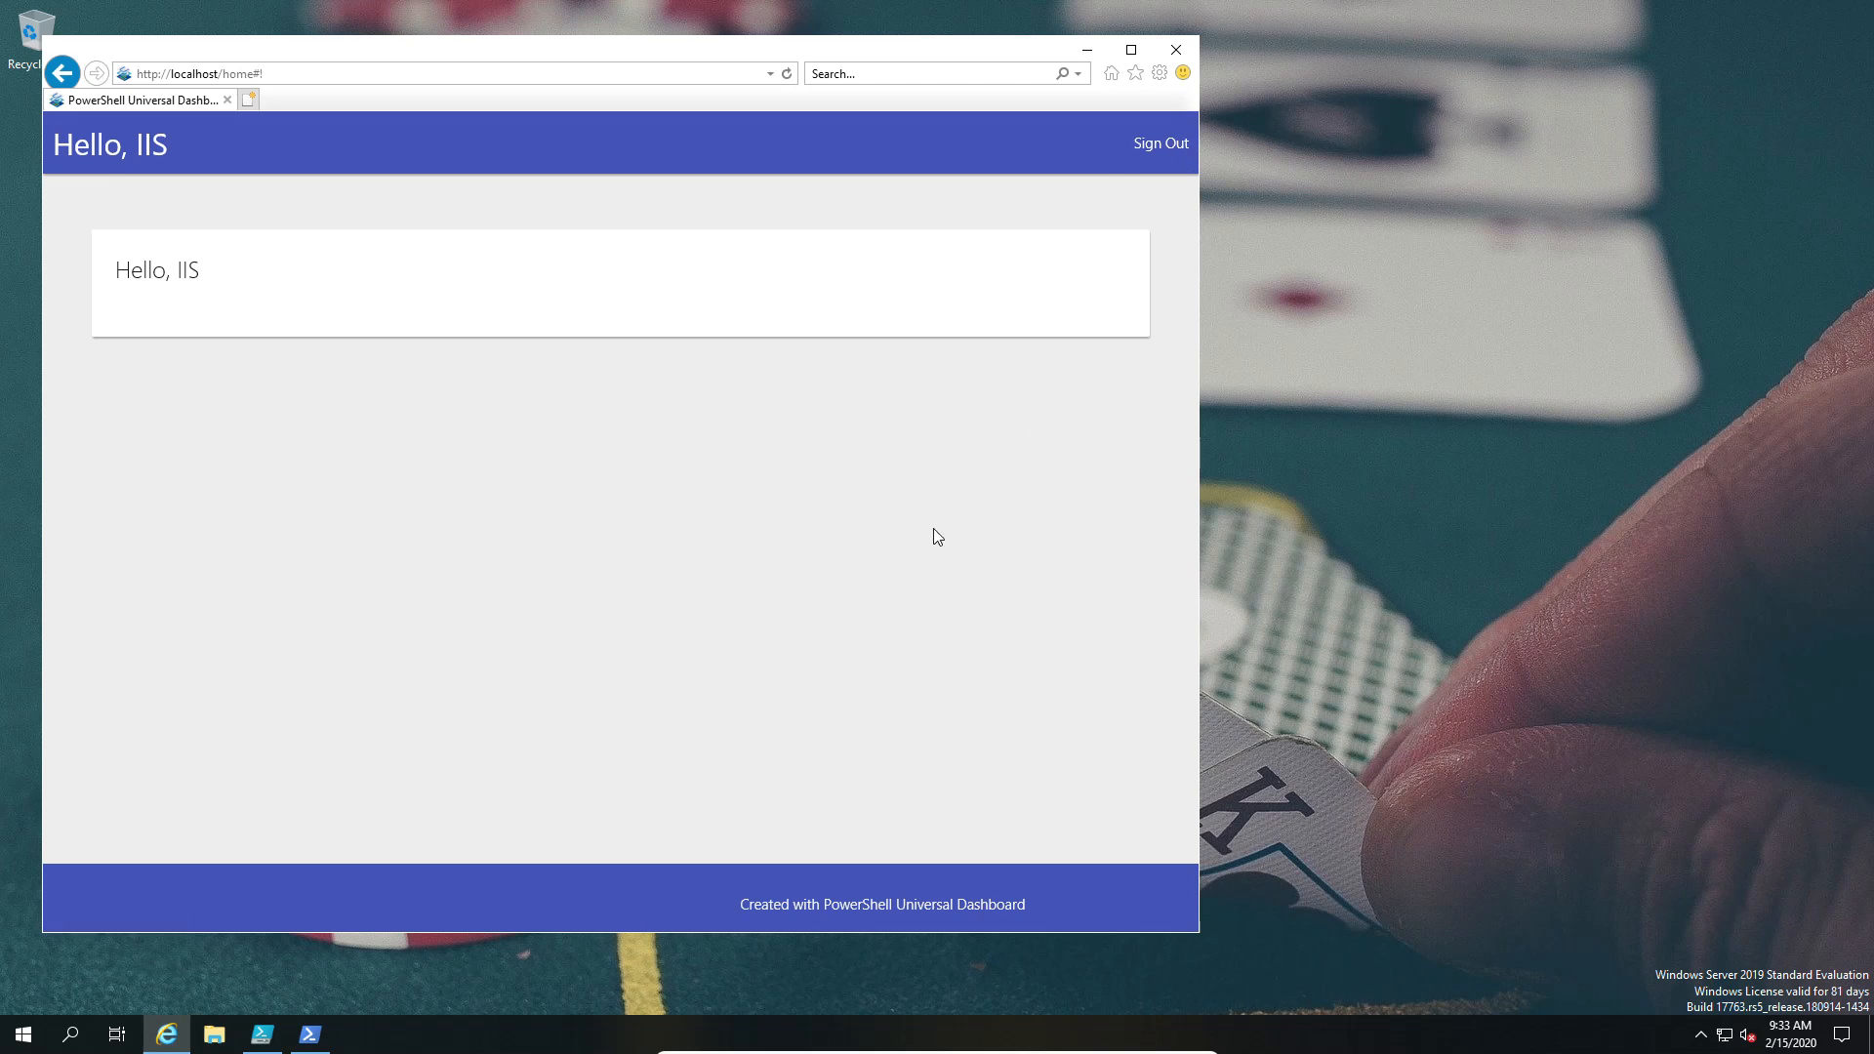